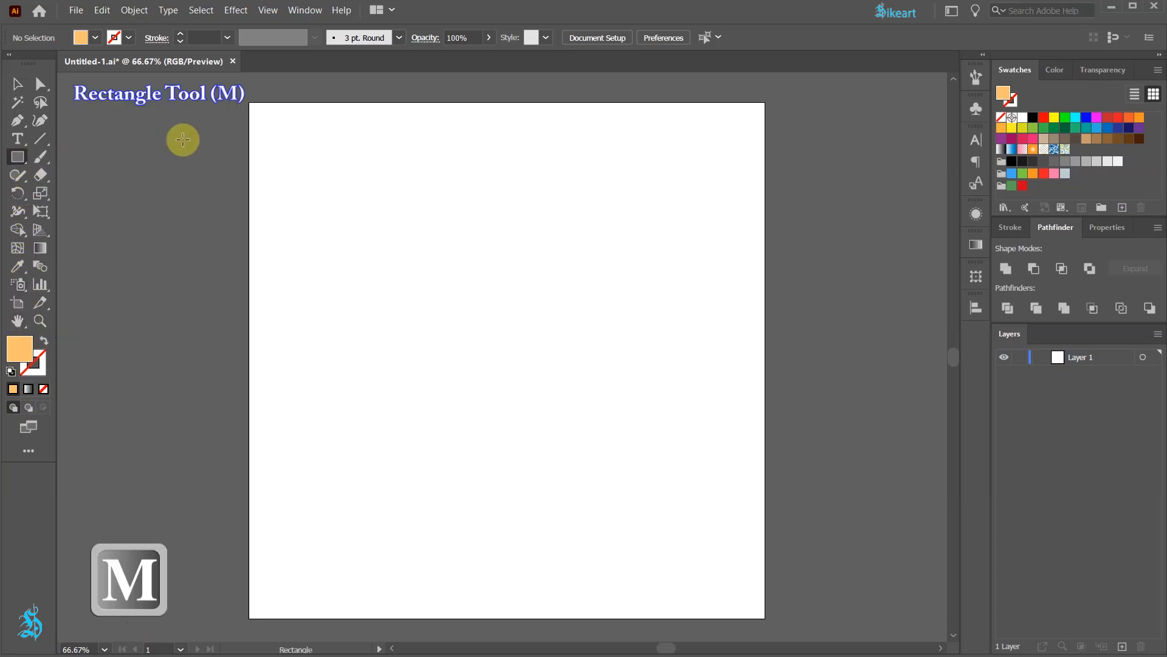
pyautogui.moveTo(249, 102)
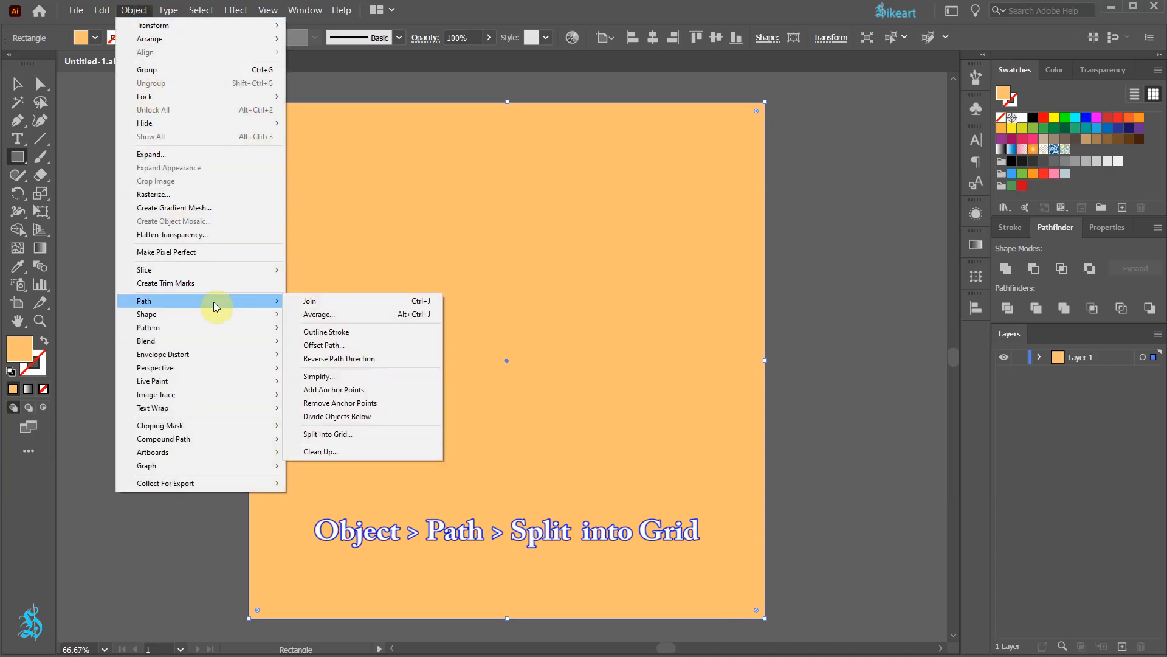
pyautogui.moveTo(380, 434)
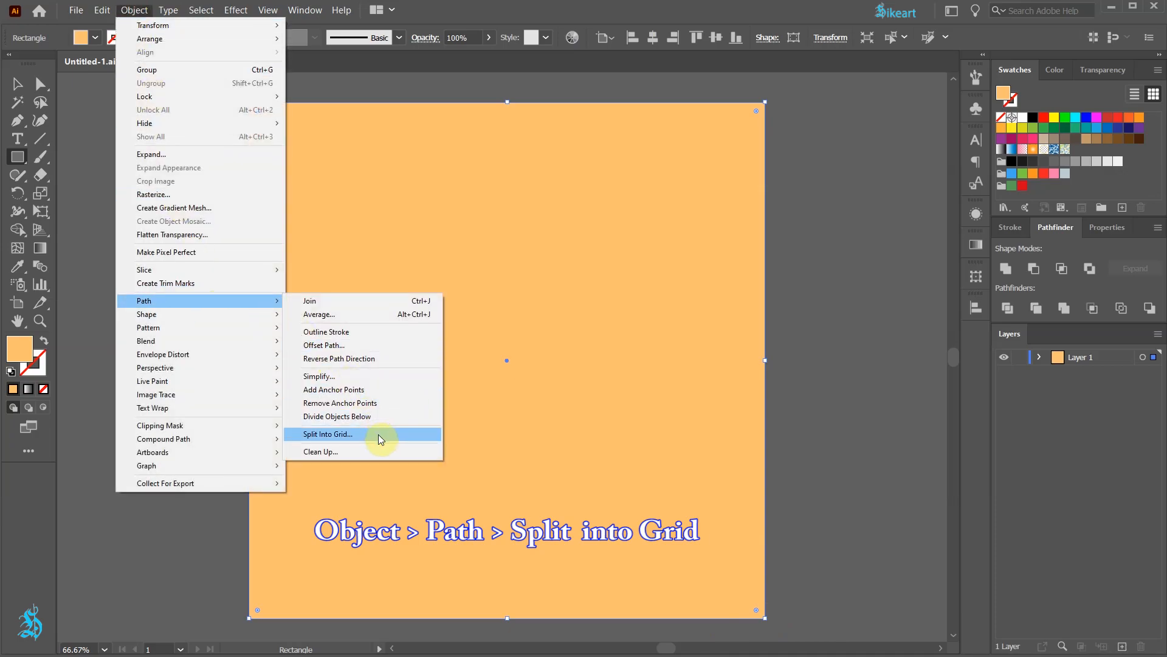
# Apply Split Into Grid with 3 rows, 3 columns and 12 px gutter, then list the nine squares in Layers.
pyautogui.click(326, 434)
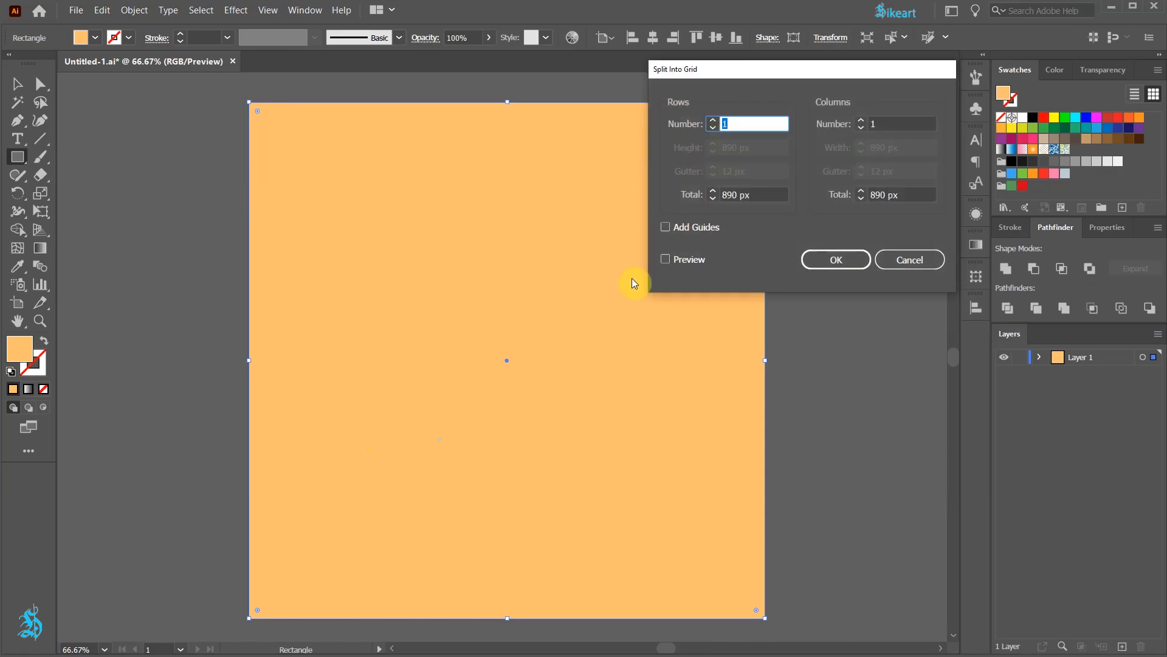
pyautogui.click(665, 259)
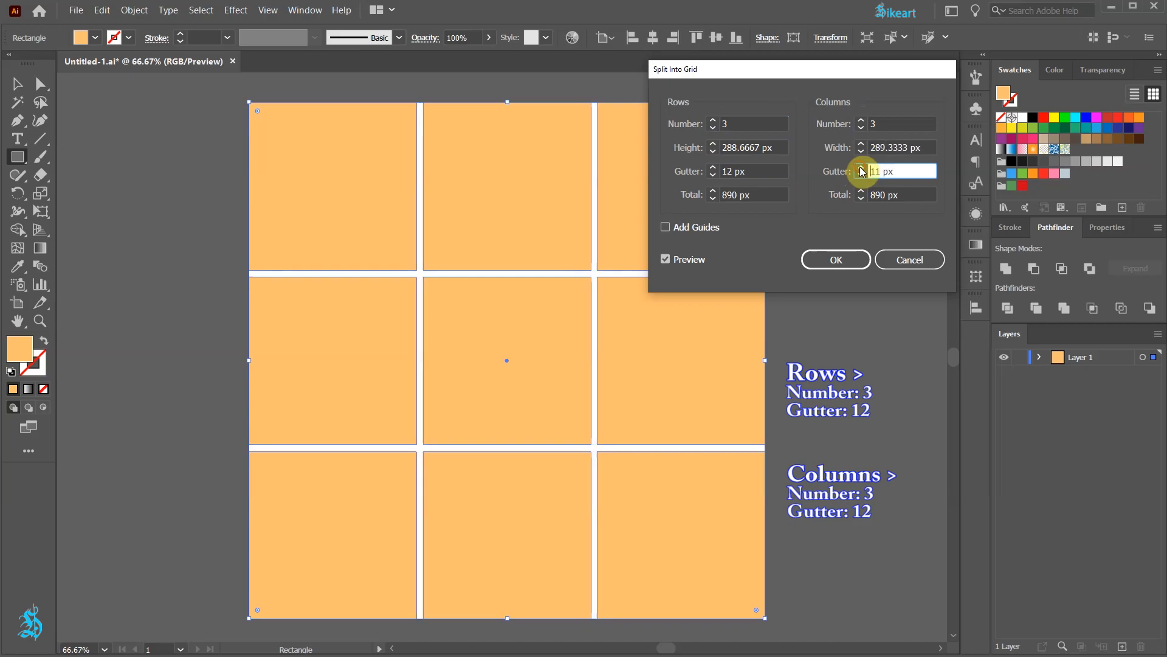
pyautogui.click(834, 259)
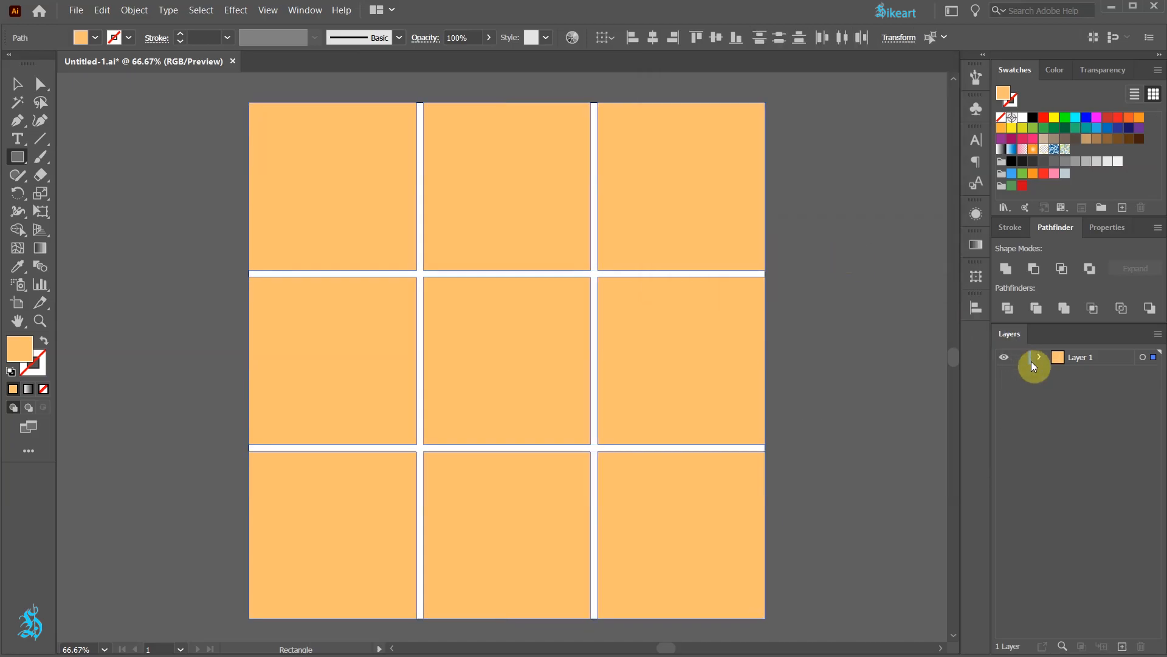
pyautogui.click(1040, 356)
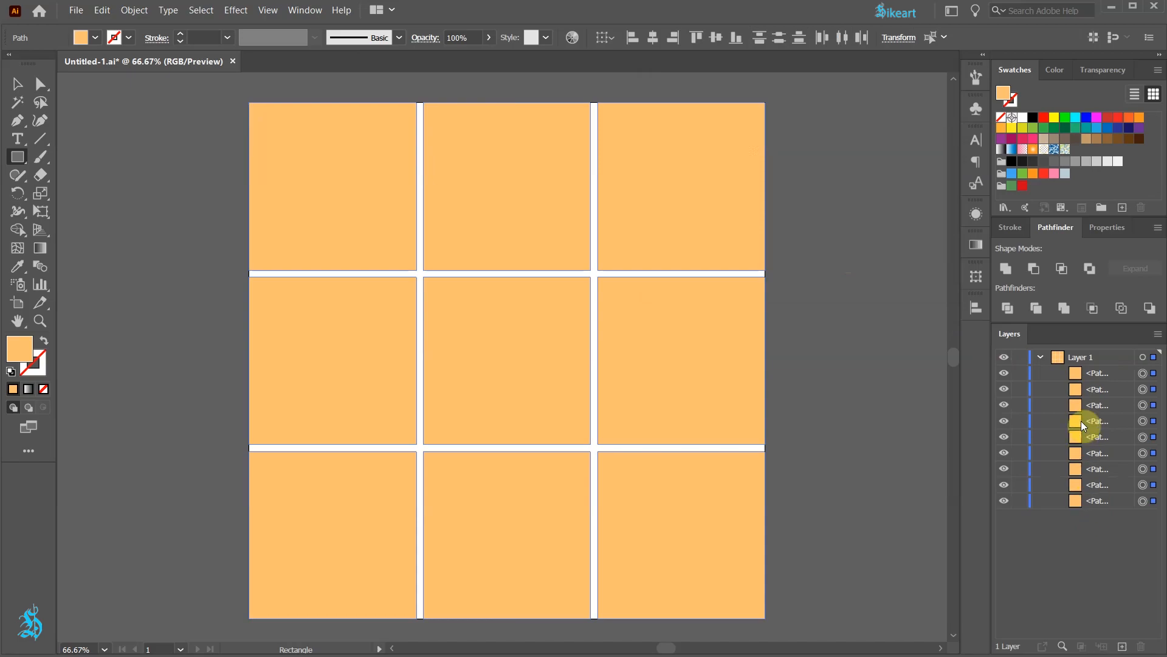
# Shift-select the top-middle, middle-row and bottom-middle squares and group them (Ctrl+G).
pyautogui.press('v')
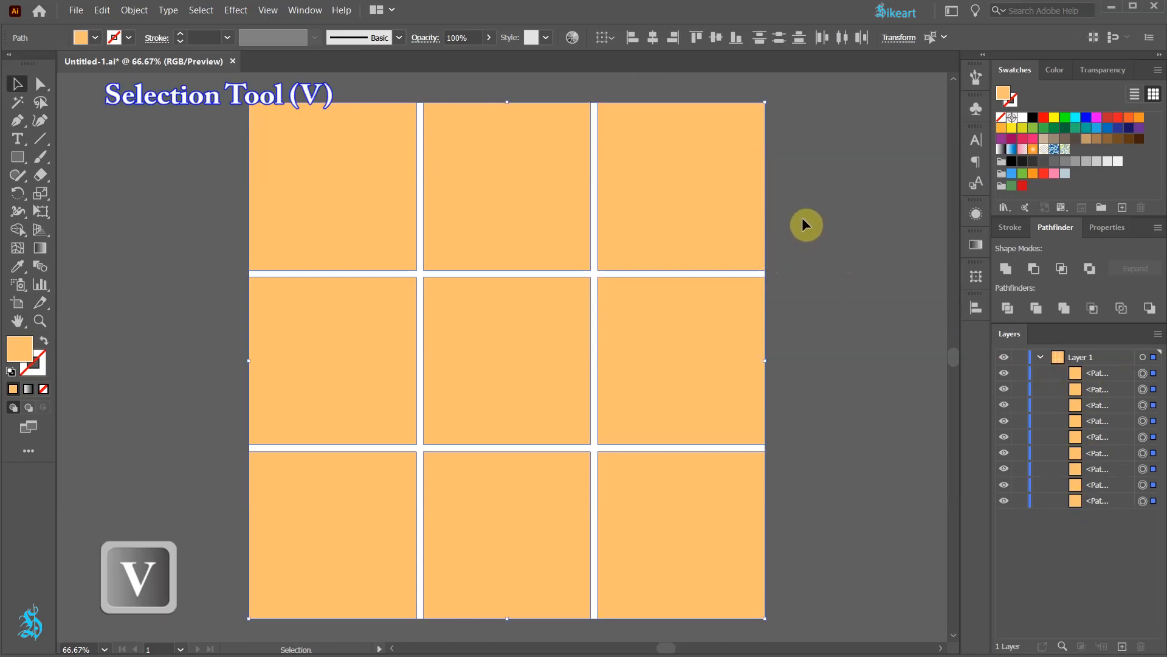
pyautogui.click(857, 182)
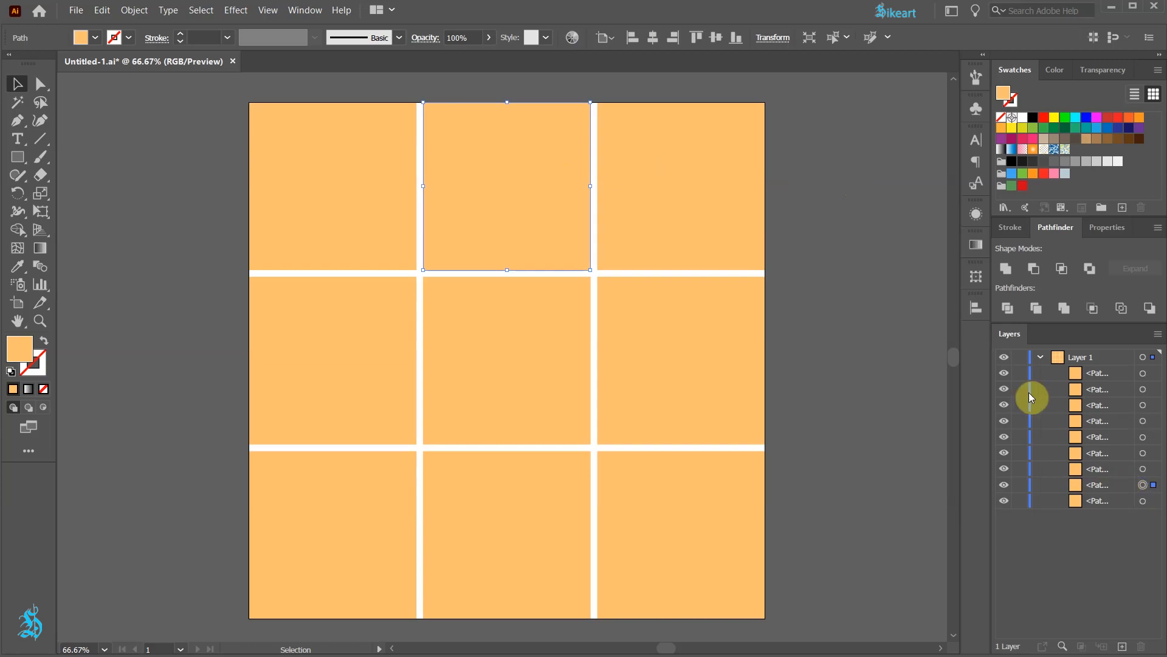
pyautogui.press('shift')
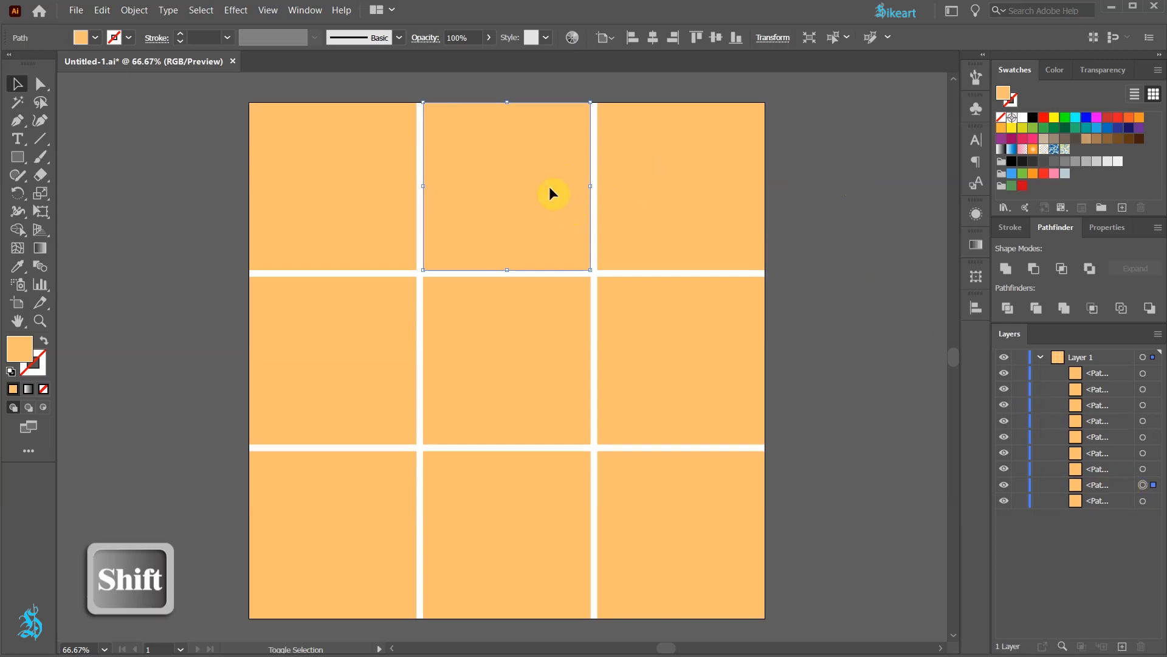
pyautogui.click(364, 330)
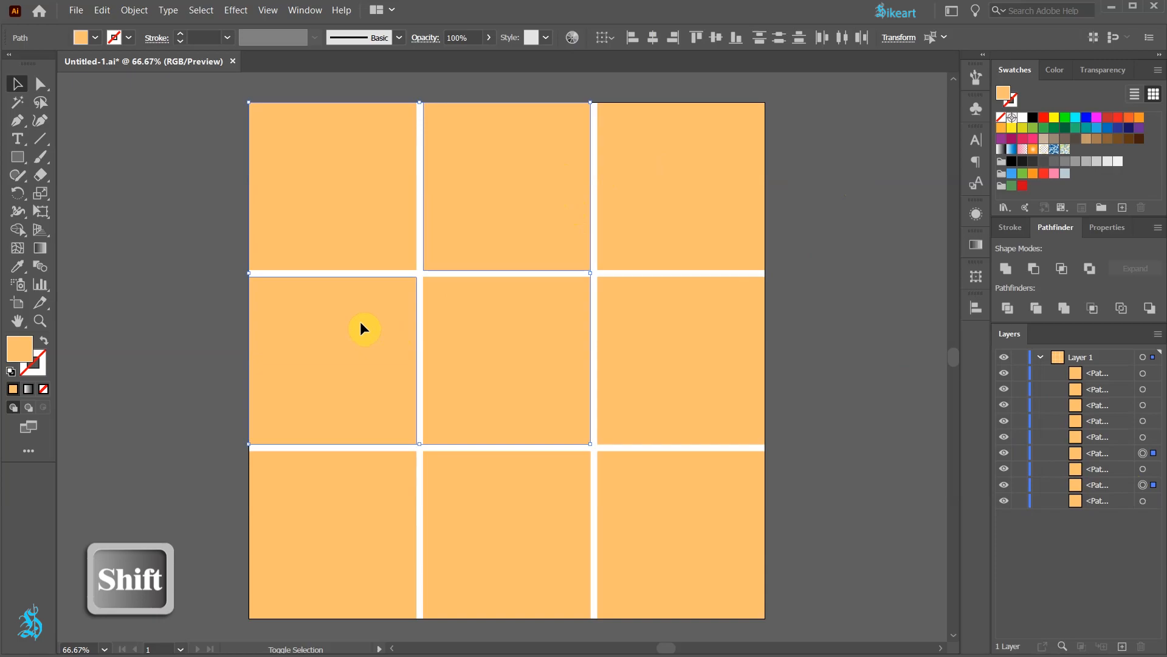
pyautogui.click(679, 336)
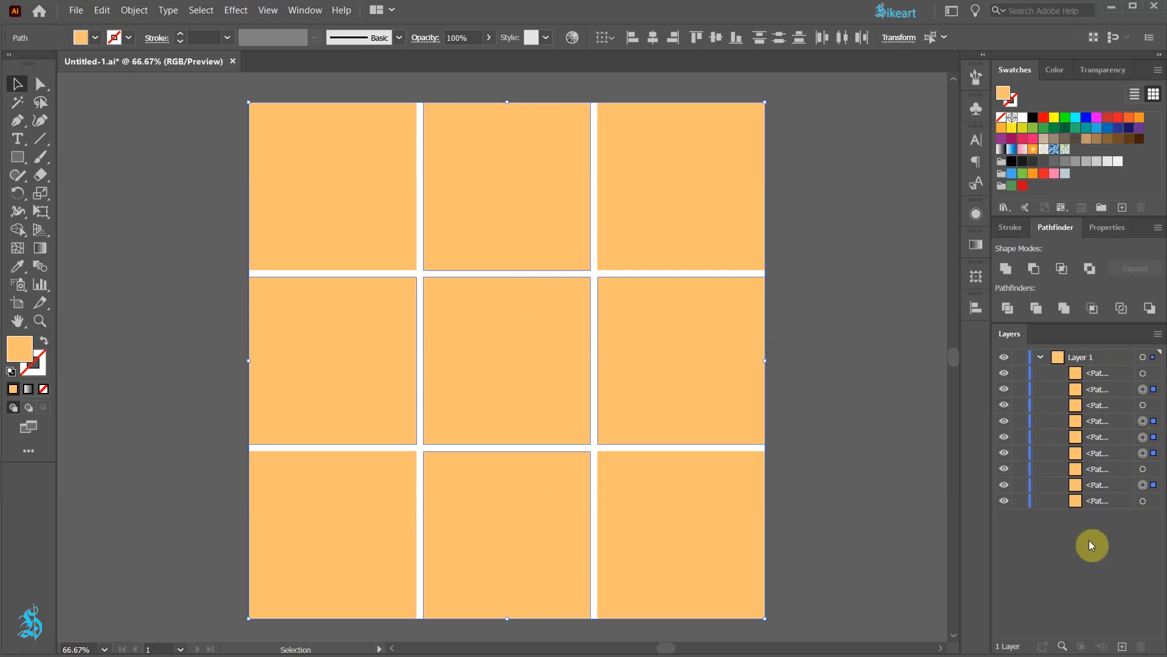
pyautogui.press('ctrl+g')
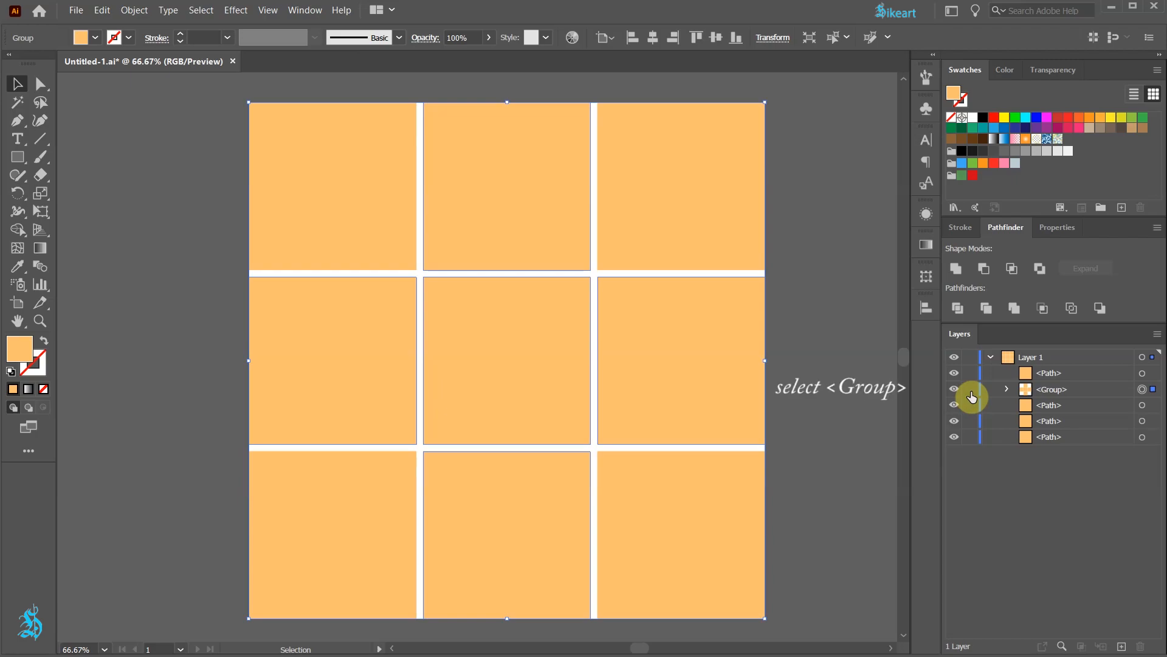
pyautogui.moveTo(864, 412)
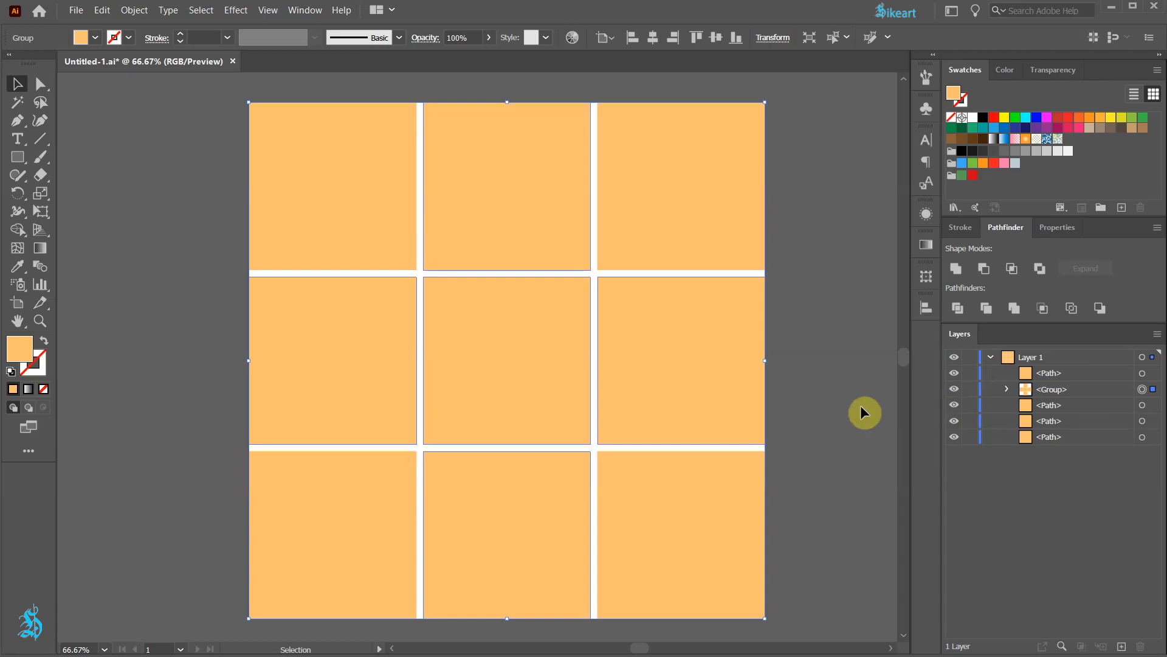
# Convert the plus-shaped group to a compound path (Ctrl+8) and reselect it in Layers.
pyautogui.press('ctrl+8')
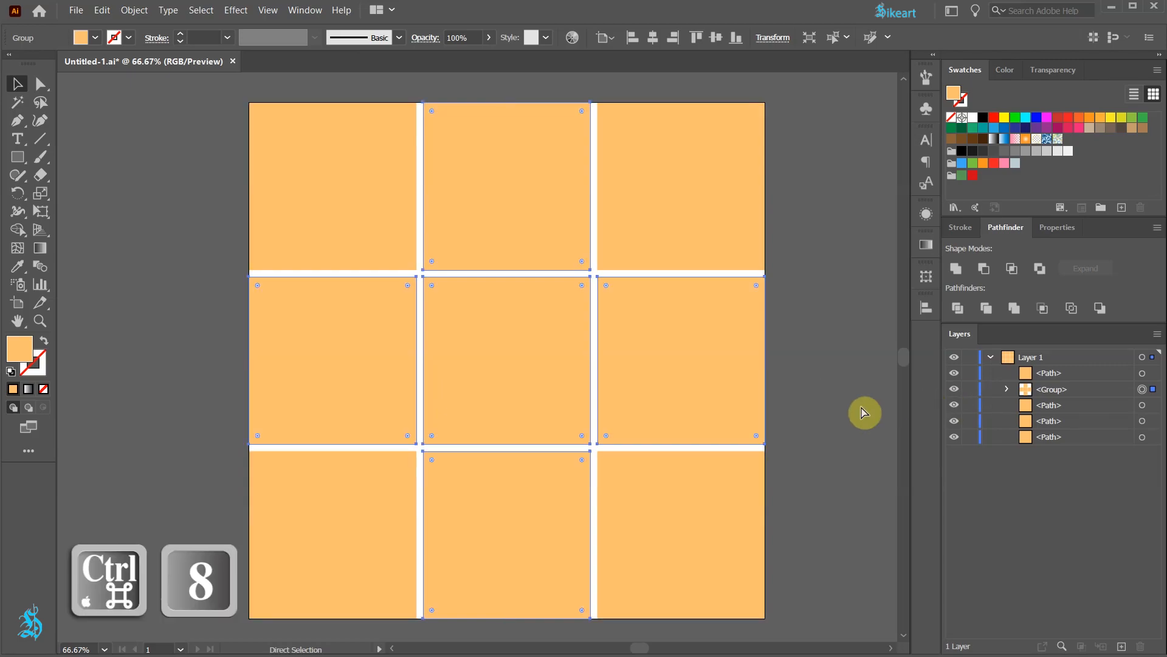
pyautogui.press('ctrl+8')
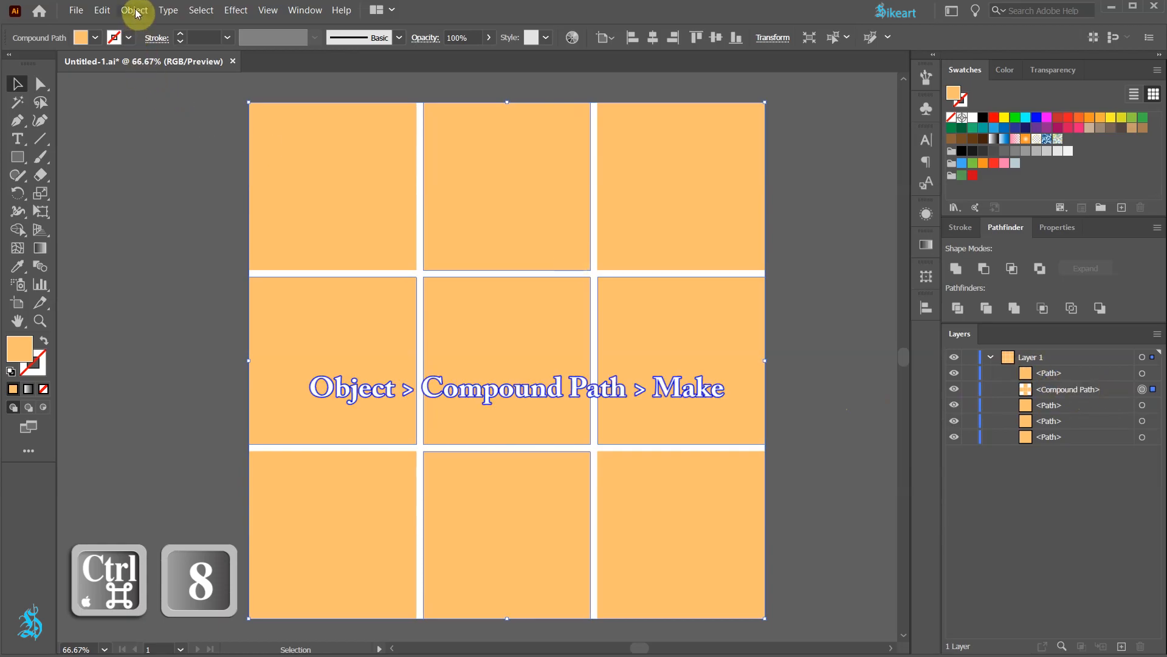
pyautogui.click(134, 9)
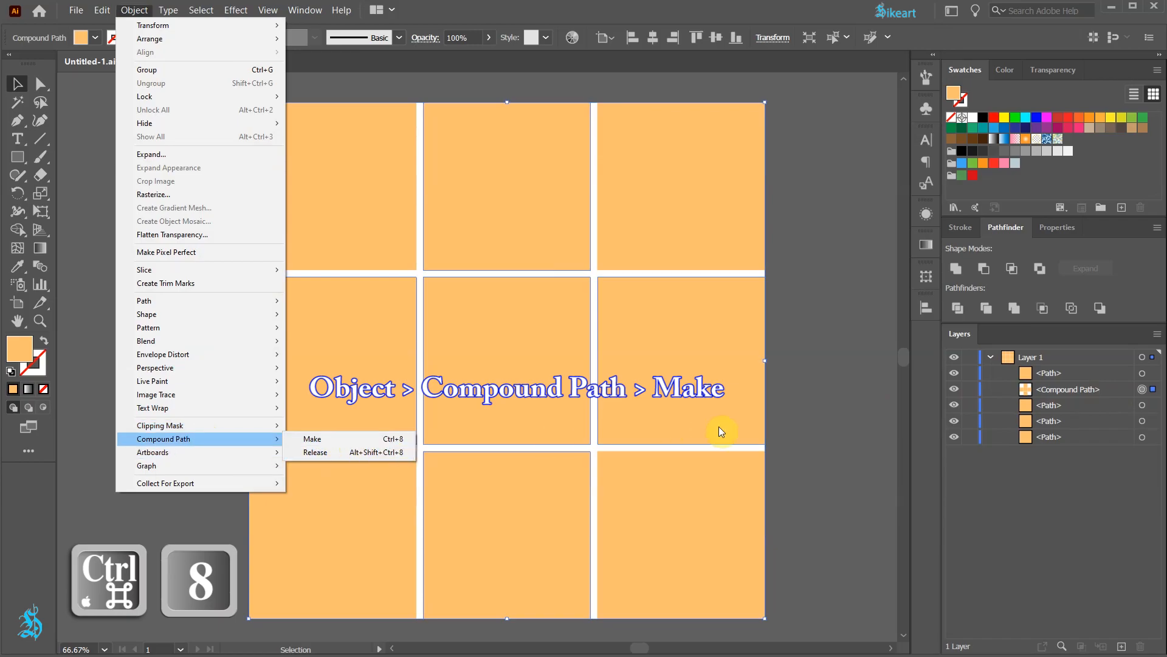
pyautogui.click(313, 439)
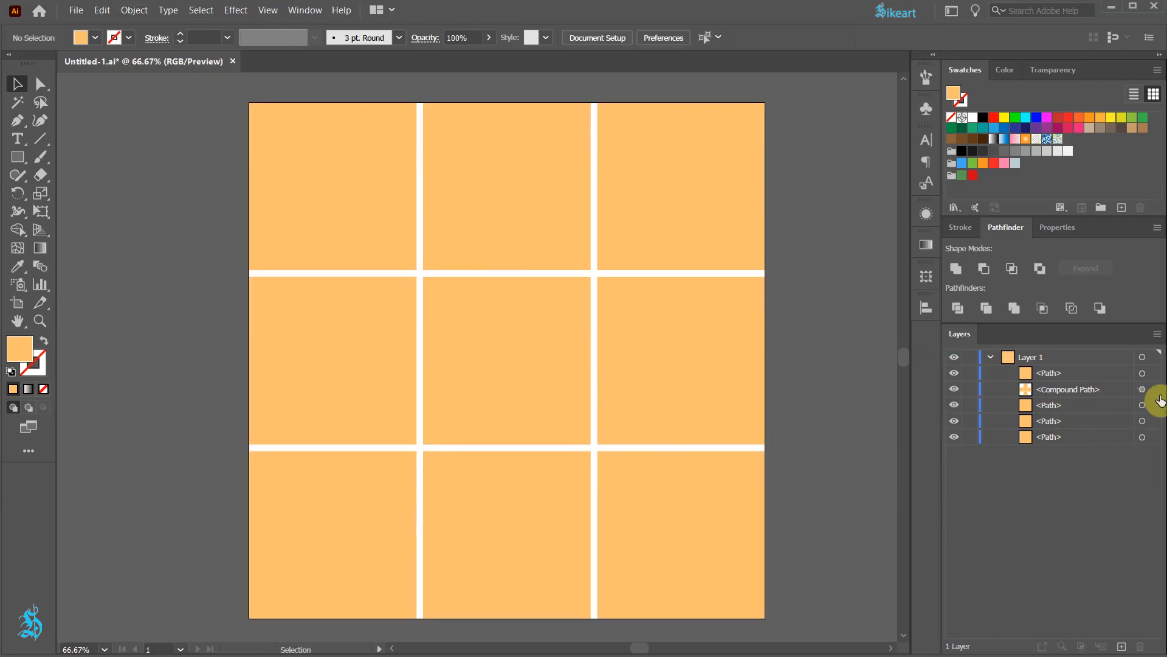
pyautogui.click(1143, 389)
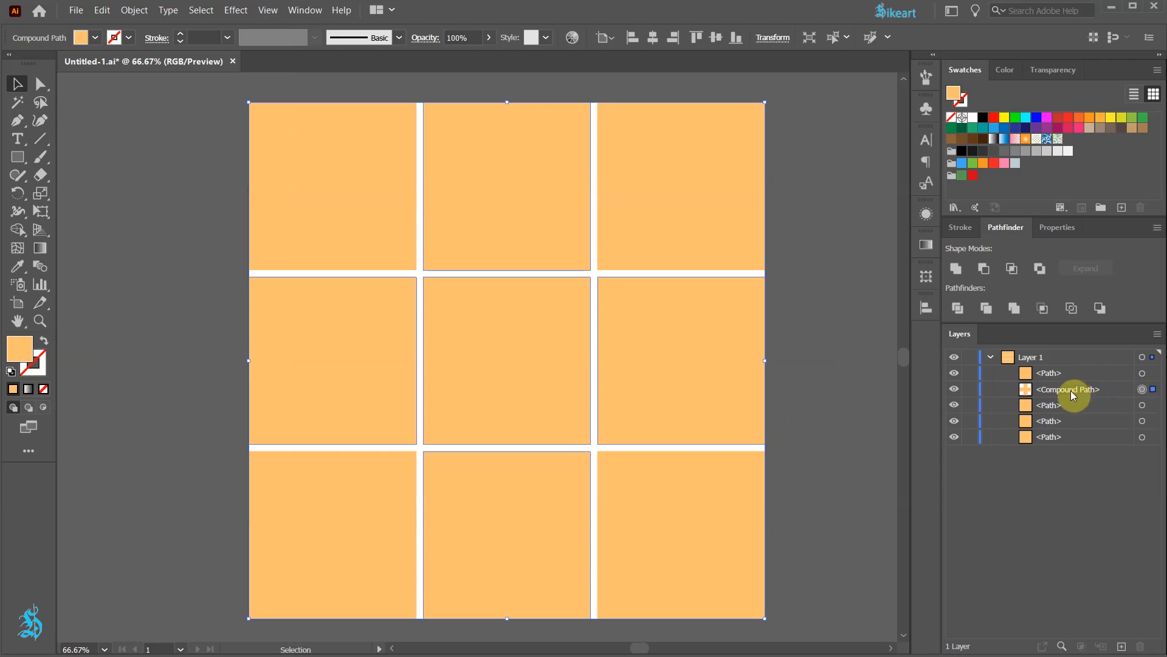
pyautogui.moveTo(151, 454)
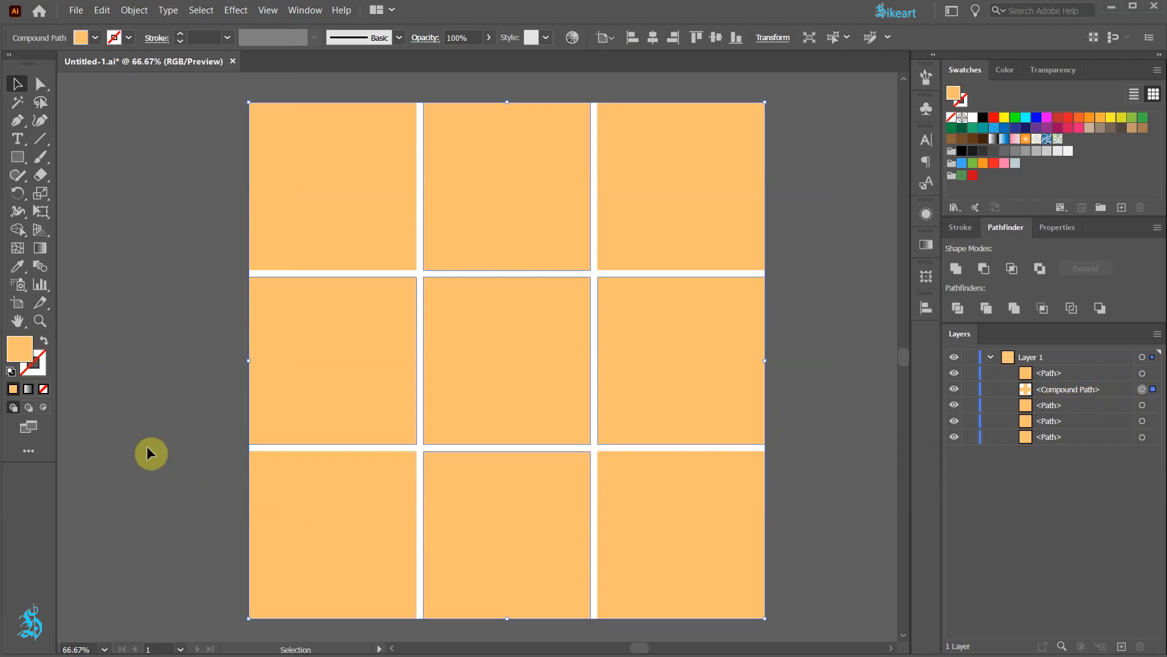
pyautogui.moveTo(42, 408)
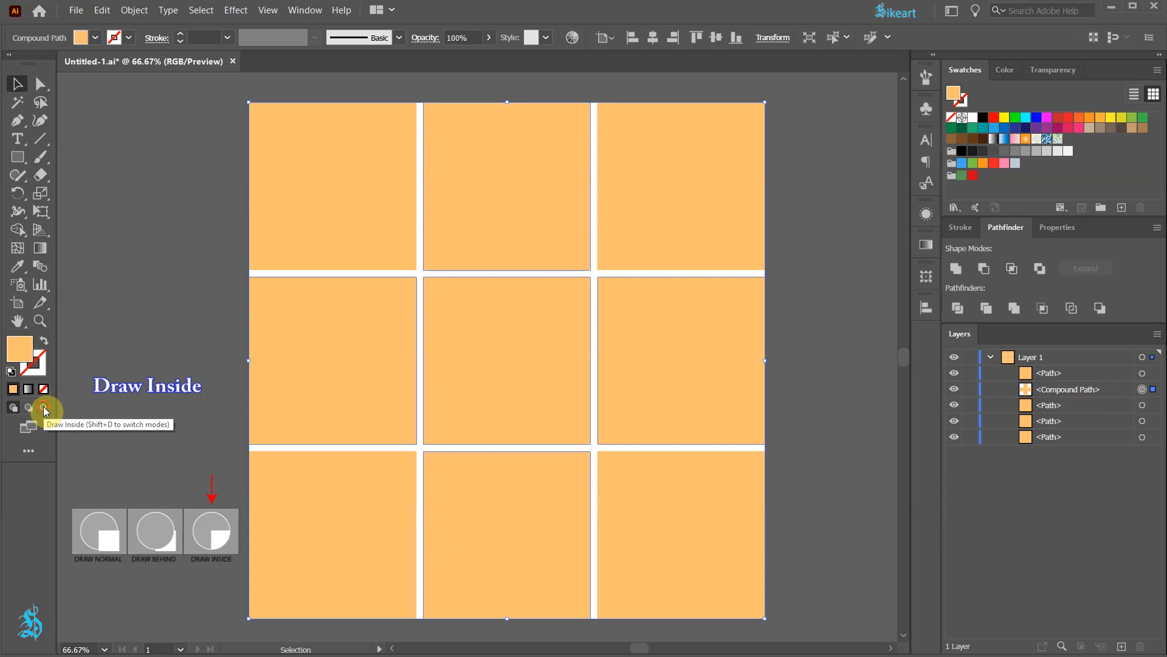
# Place the colour photo inside the compound path using Draw Inside and expand its clip group.
pyautogui.click(75, 10)
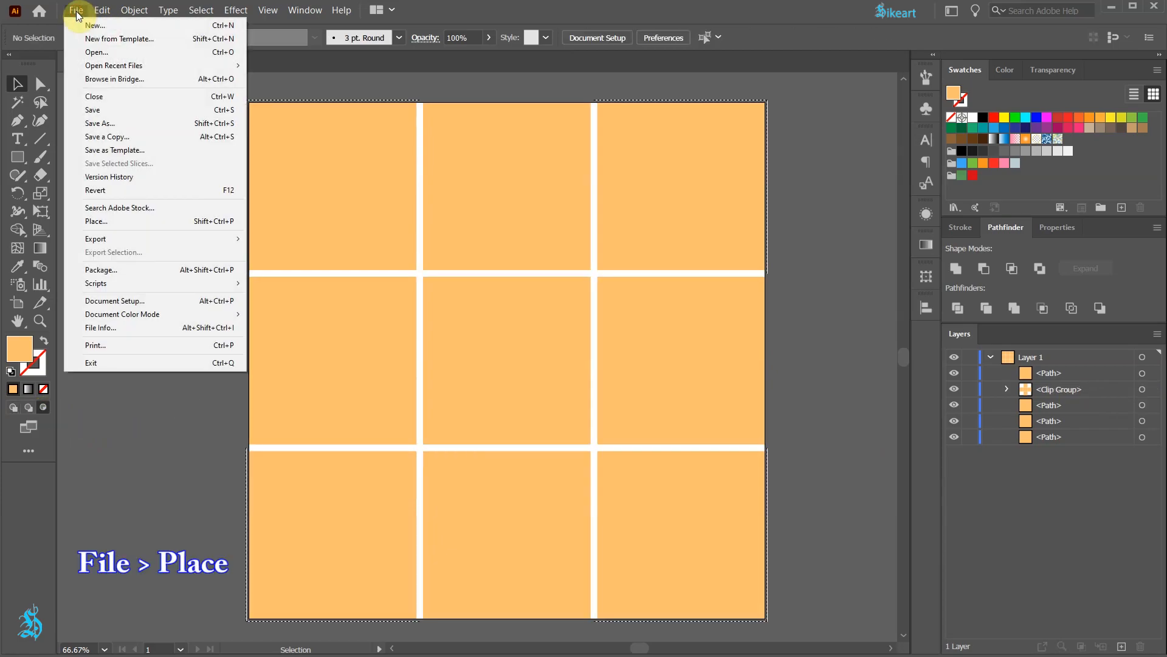
pyautogui.click(95, 221)
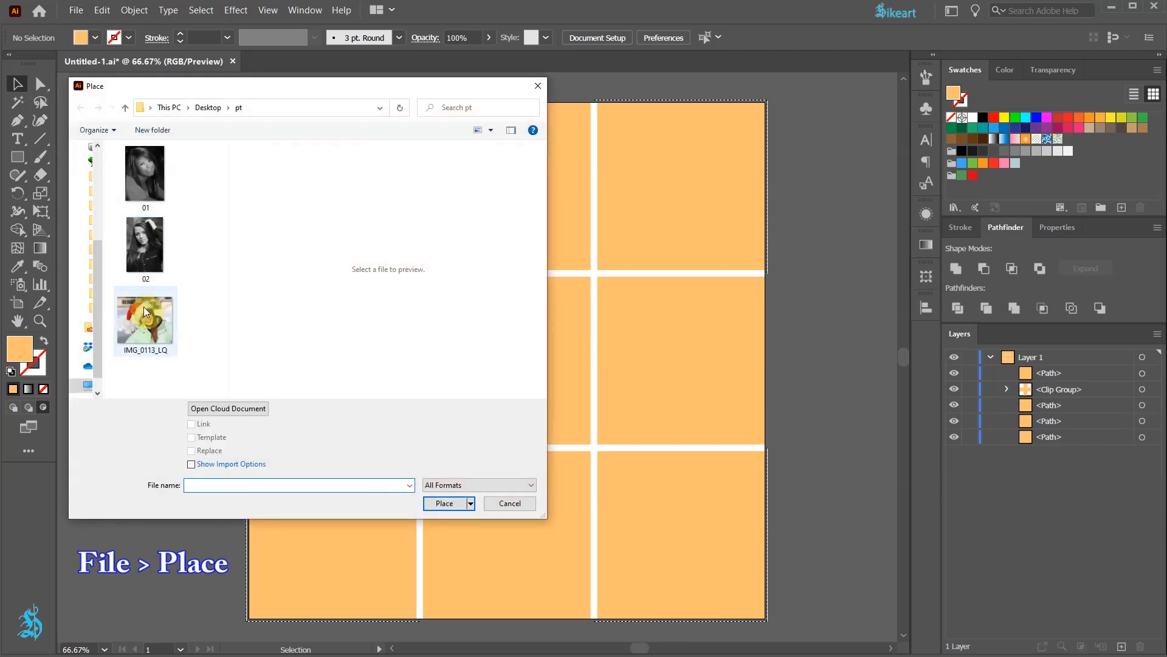
pyautogui.click(444, 502)
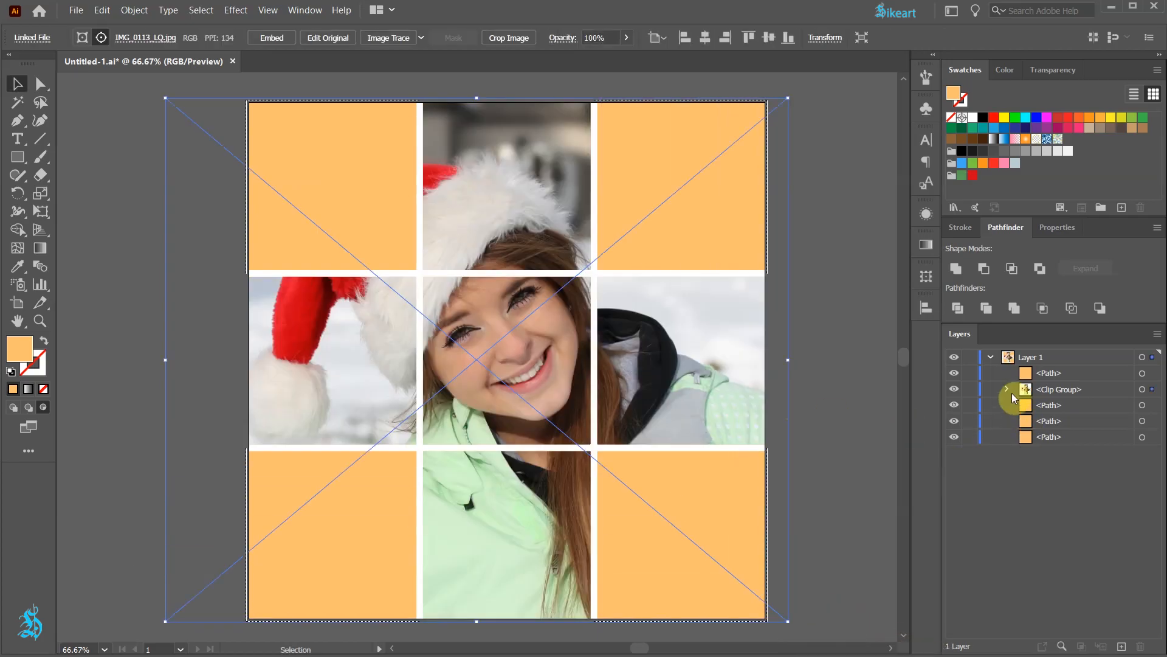
pyautogui.click(1006, 389)
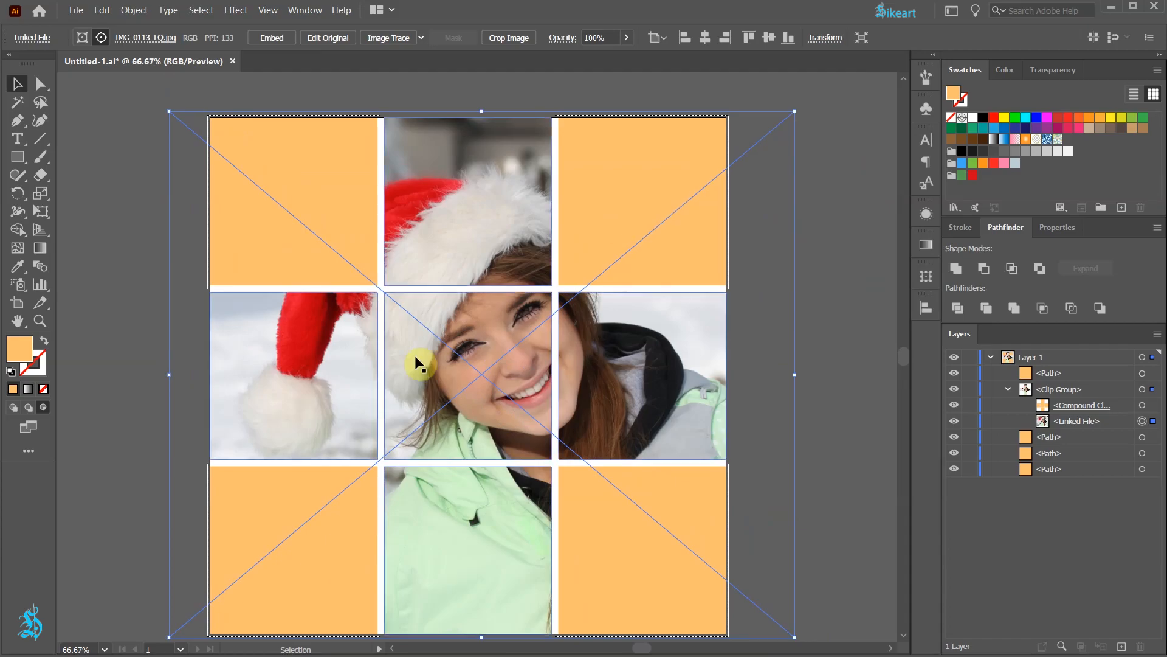
# Relink the clipped photo, collapse the clip group and start filling the corner squares green and red.
pyautogui.click(143, 38)
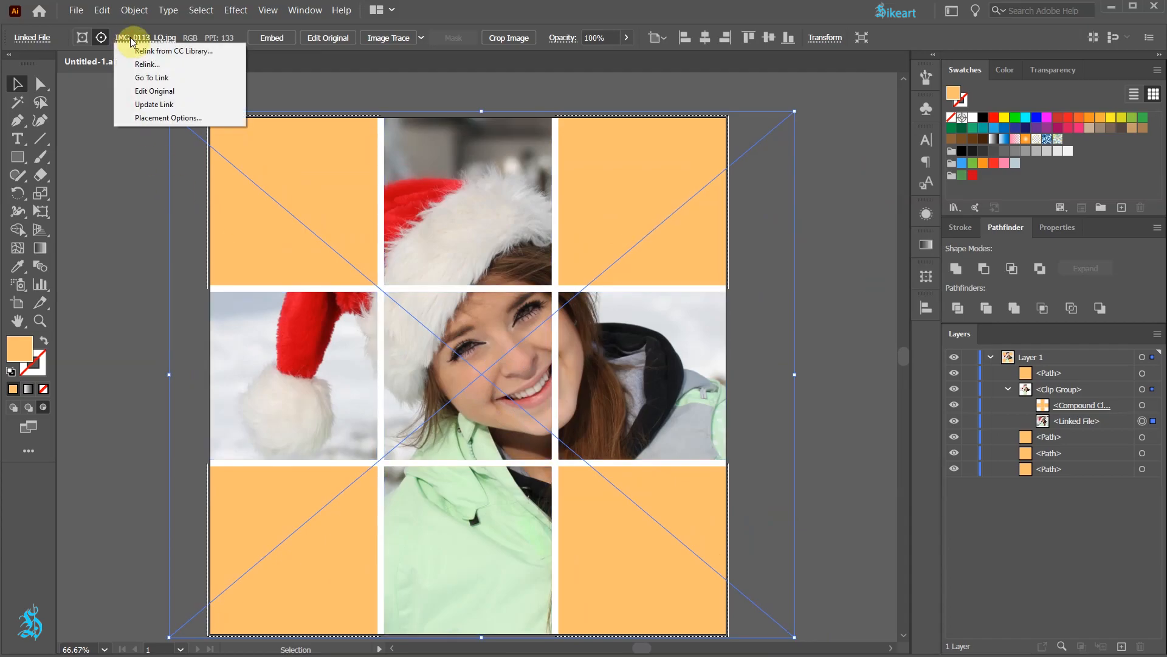
pyautogui.moveTo(152, 78)
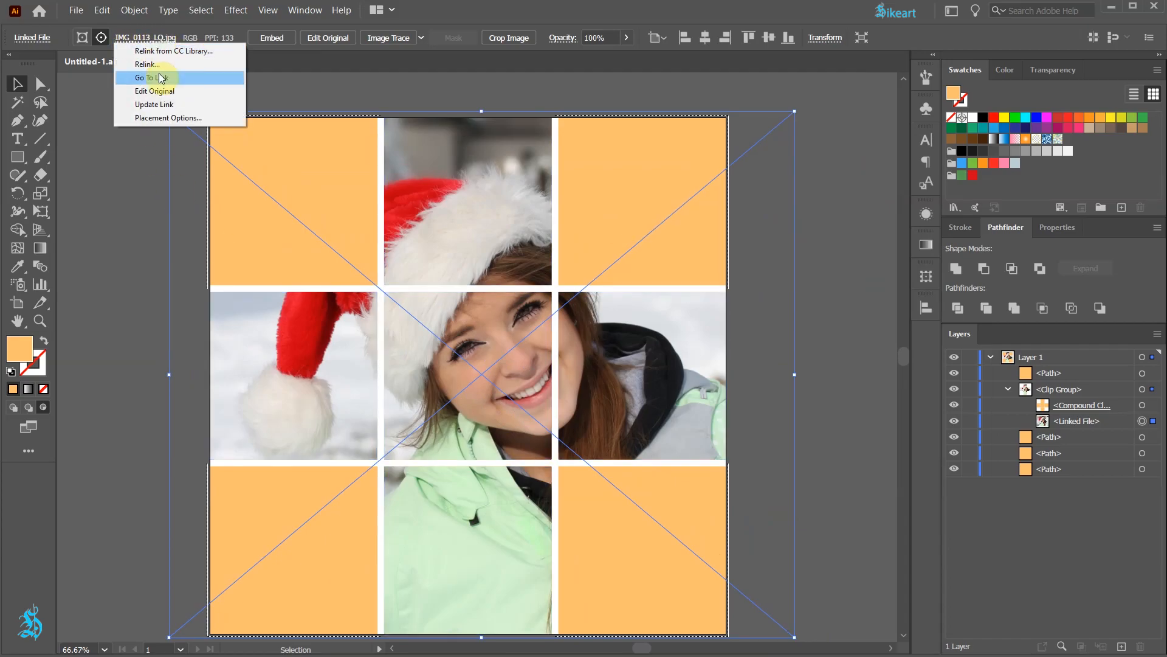
pyautogui.moveTo(147, 65)
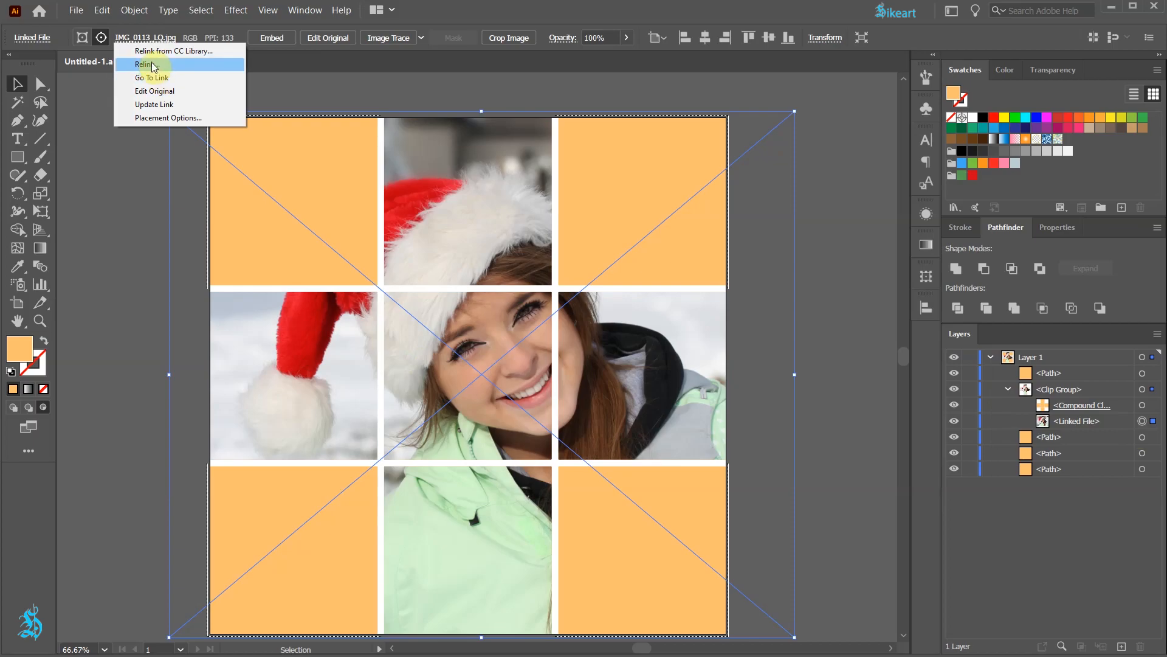
pyautogui.click(145, 65)
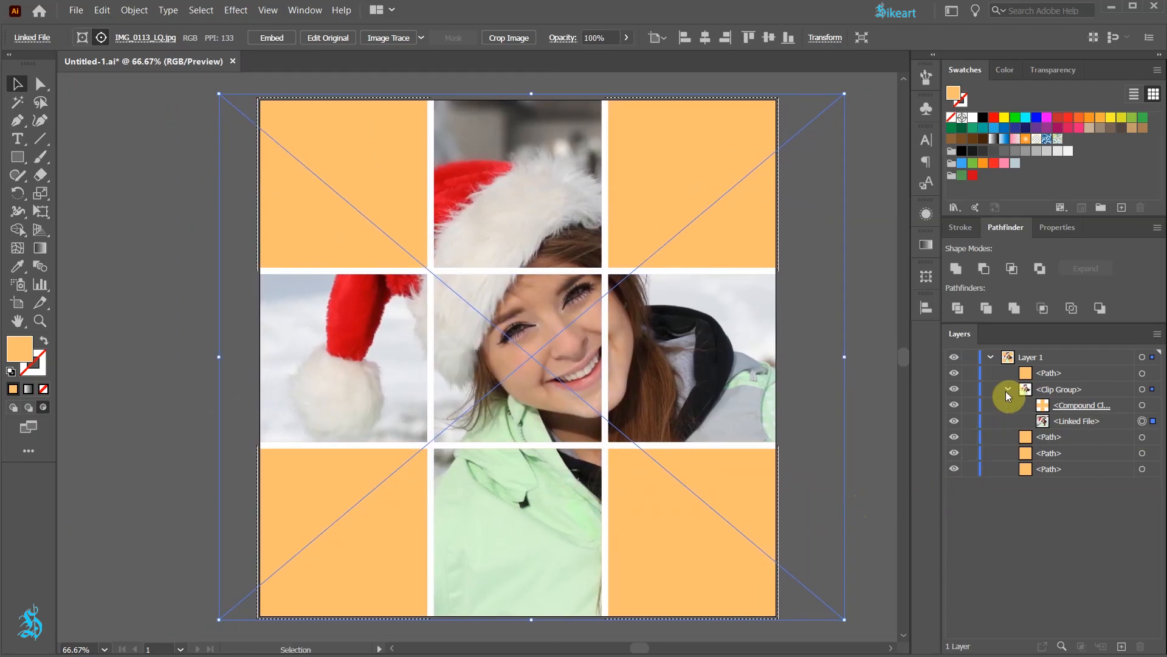
pyautogui.click(1006, 389)
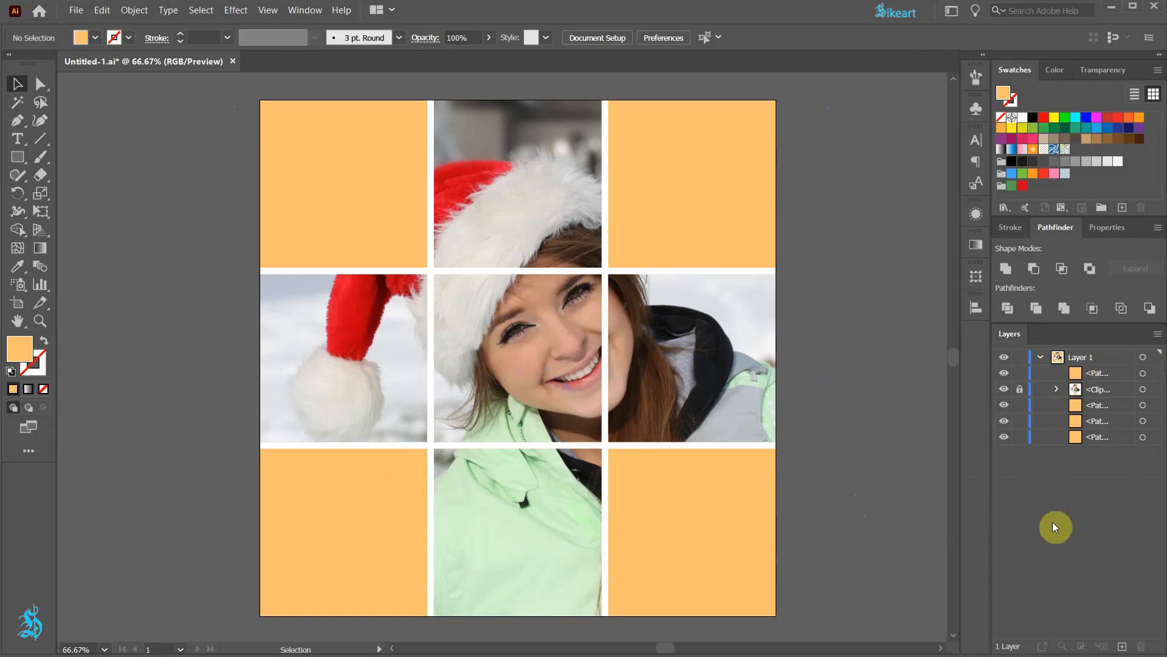
pyautogui.moveTo(385, 222)
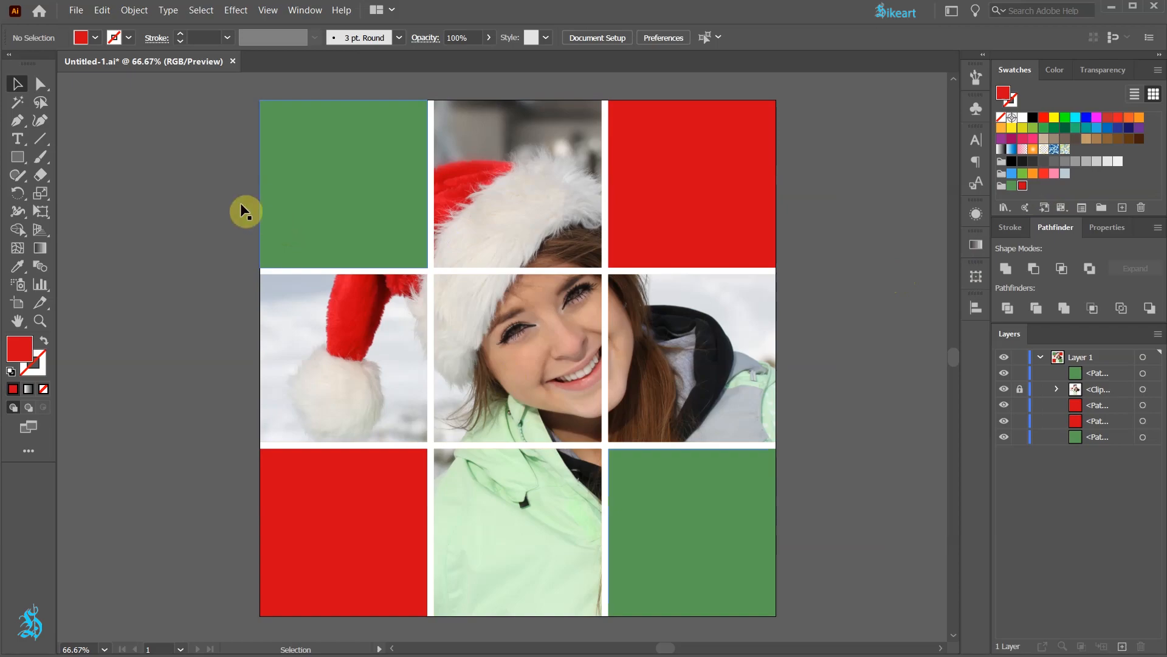
pyautogui.click(18, 139)
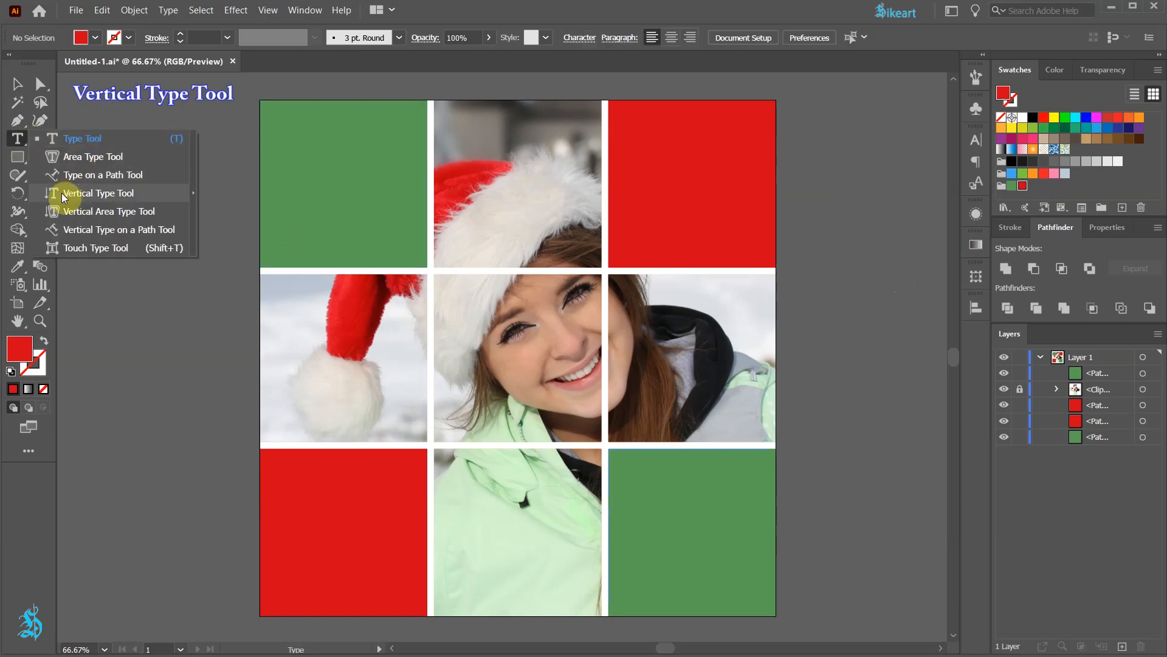
# Set vertical LOVE lettering in white, create outlines and ungroup into separate letter shapes.
pyautogui.click(98, 193)
pyautogui.write('LOVE')
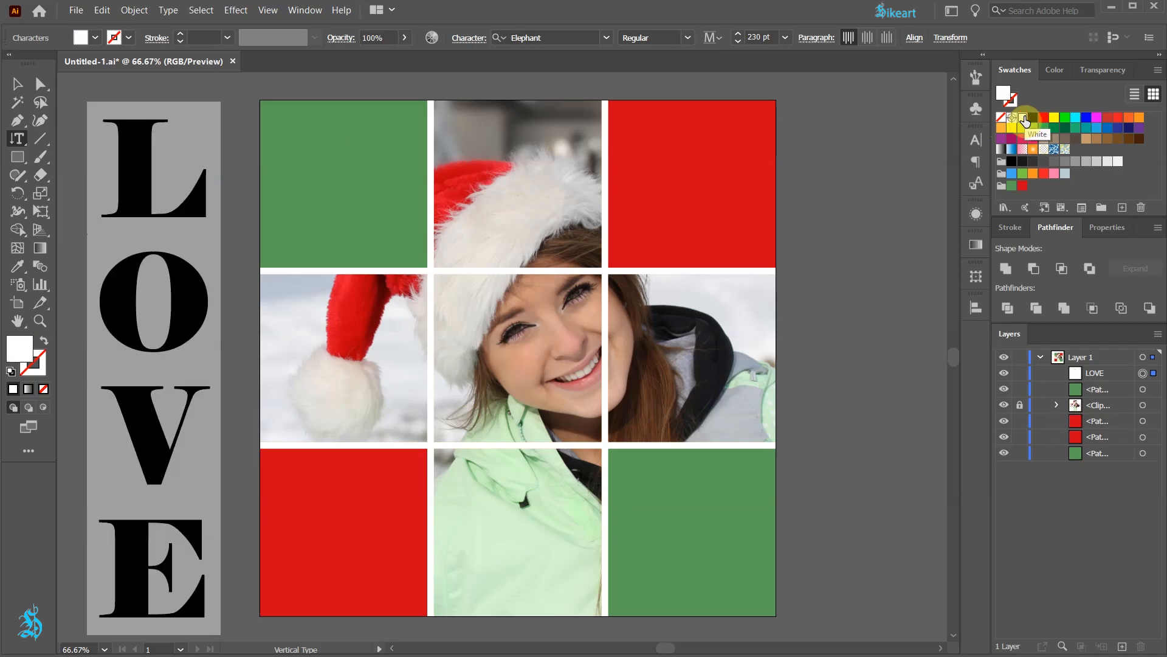
pyautogui.click(16, 84)
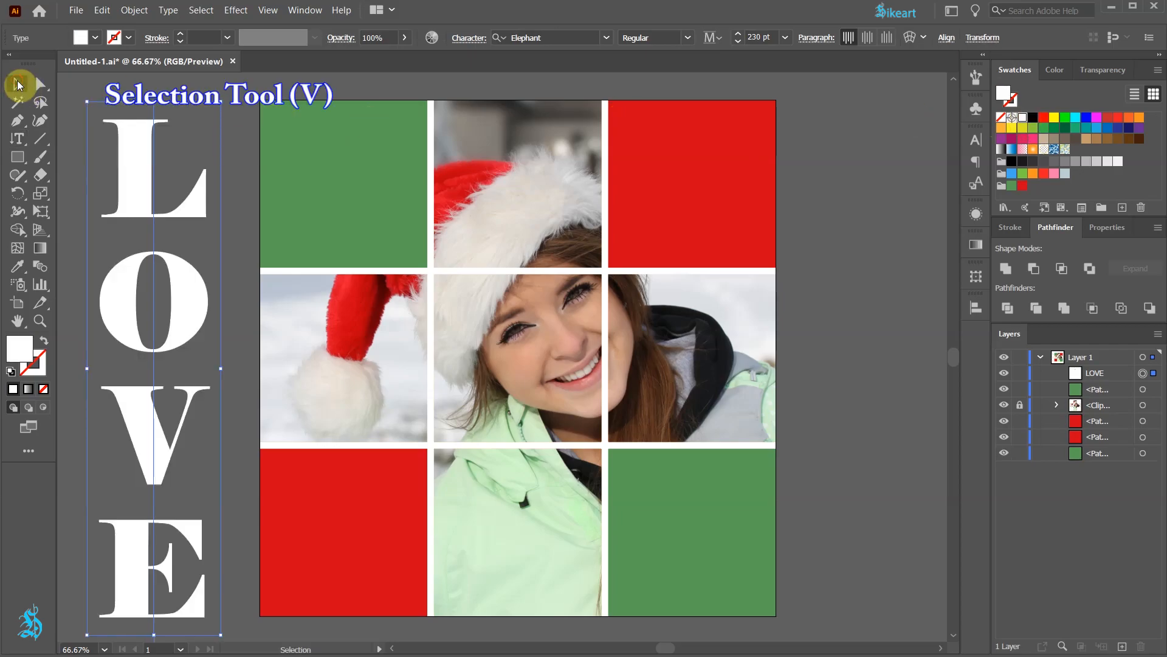
pyautogui.rightClick(154, 302)
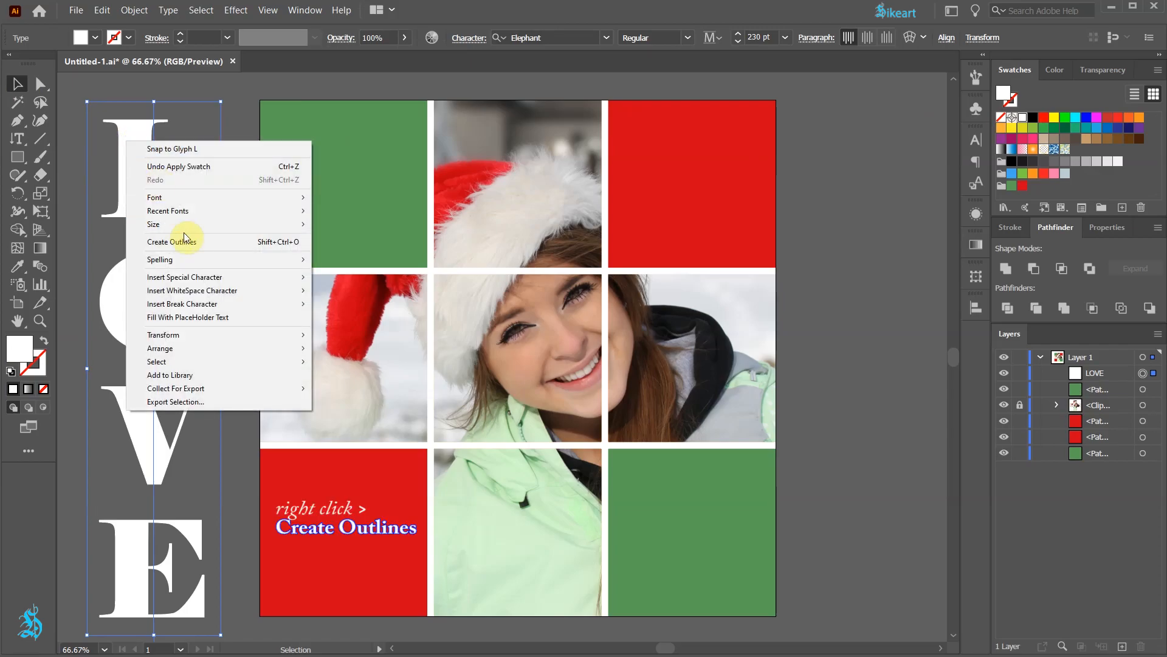
pyautogui.moveTo(220, 241)
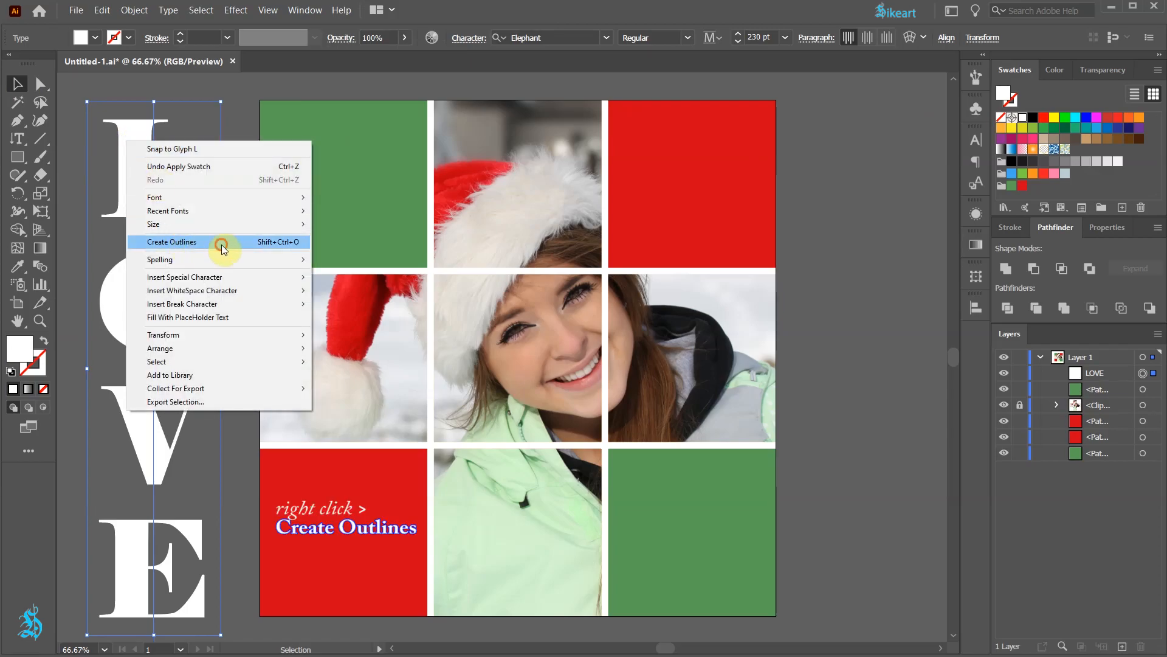
pyautogui.click(172, 240)
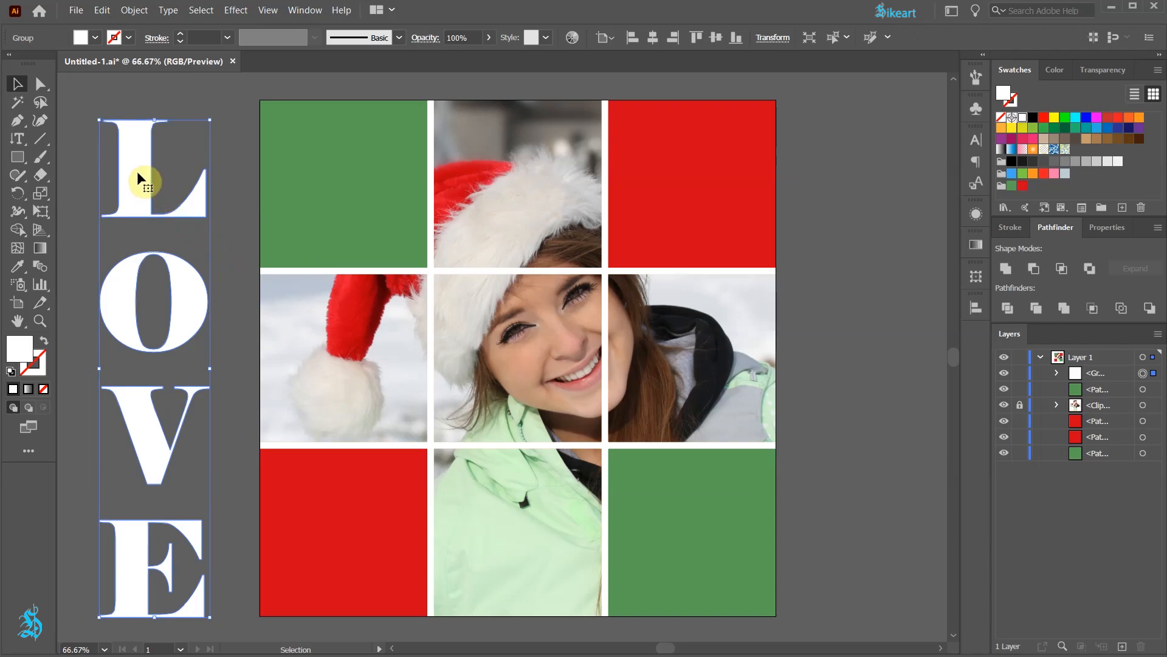
pyautogui.rightClick(148, 186)
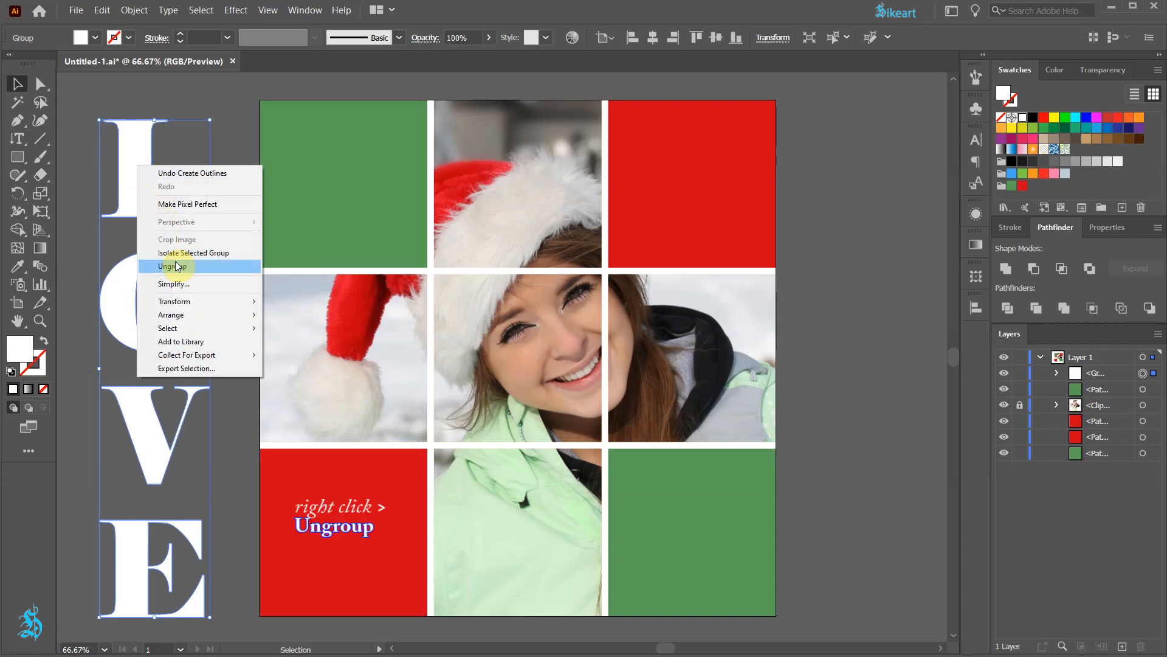
pyautogui.click(172, 266)
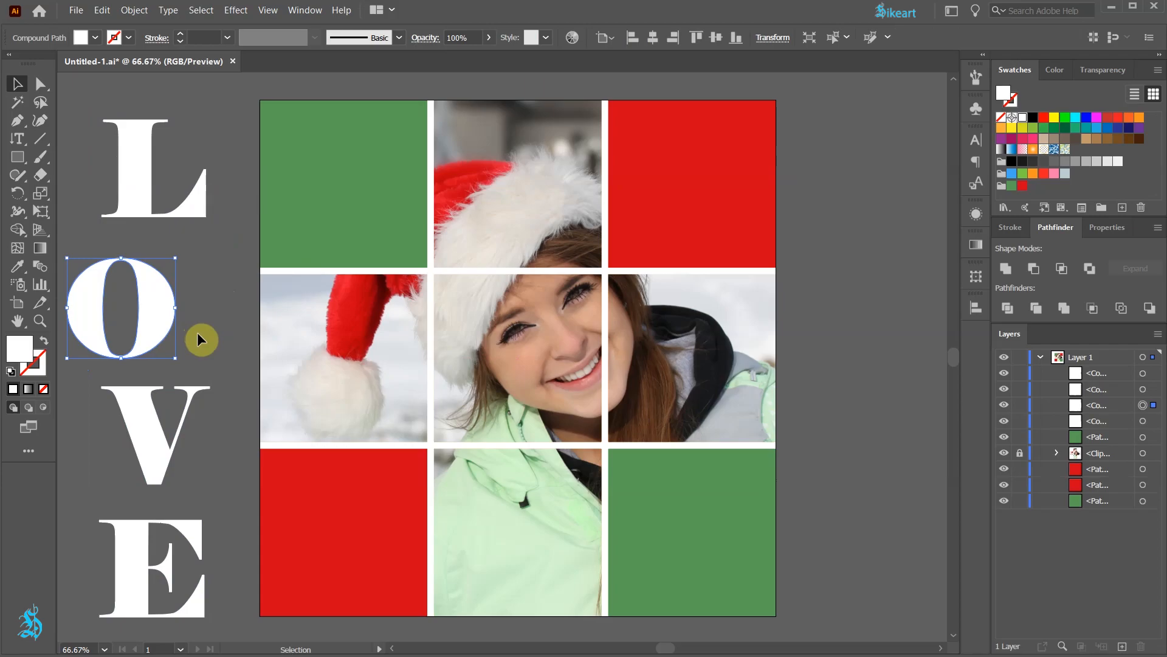
pyautogui.moveTo(230, 277)
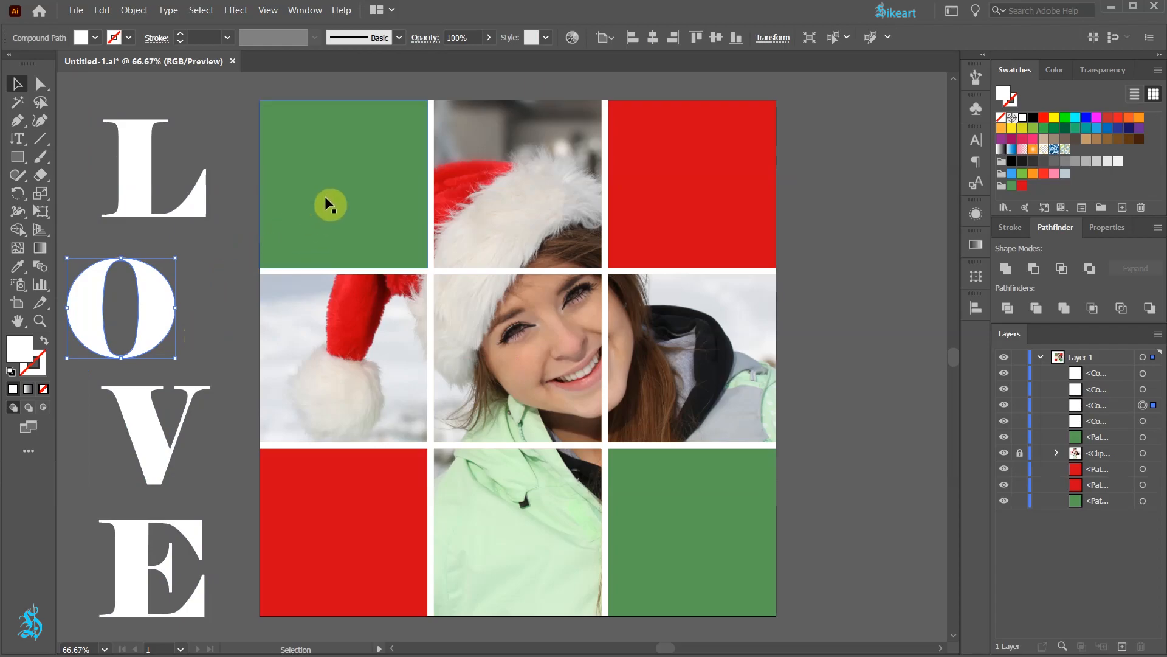
# Centre the L, V and E on their corner squares via the Align panel with each square as key object, deselecting the O.
pyautogui.click(343, 183)
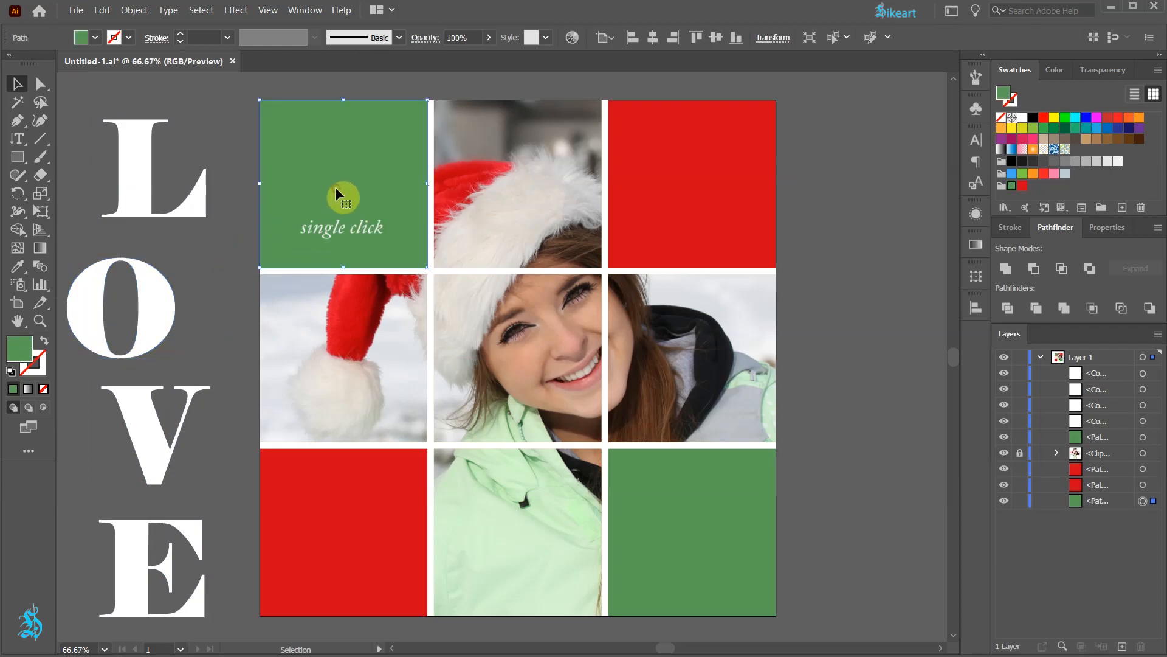
pyautogui.click(343, 197)
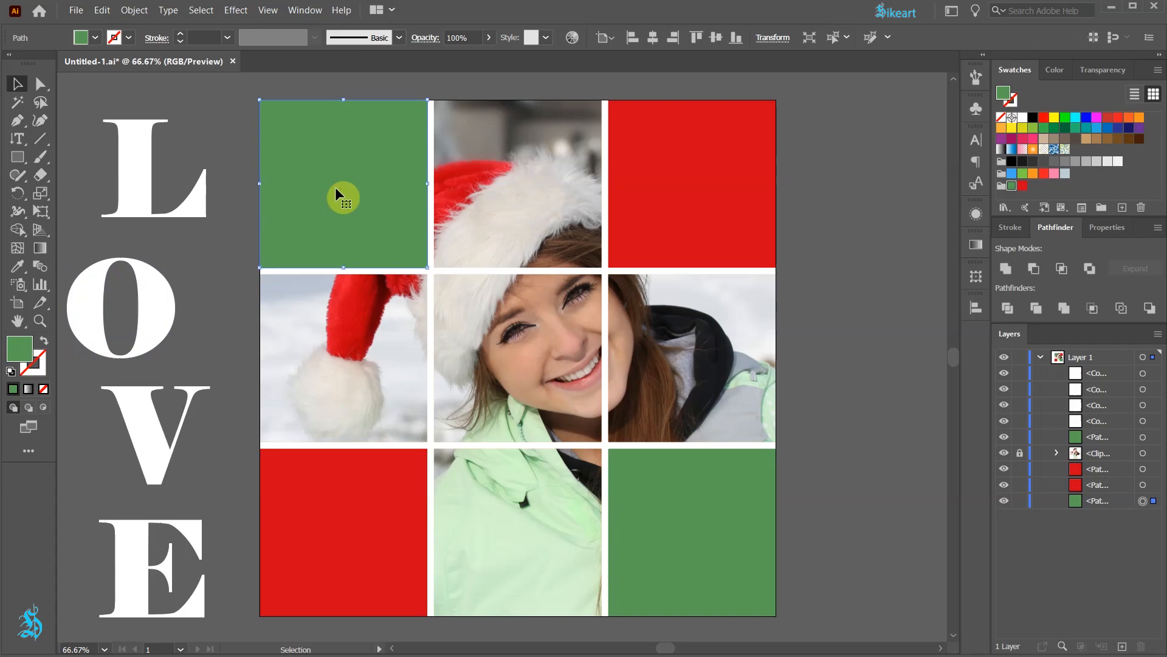
pyautogui.press('shift')
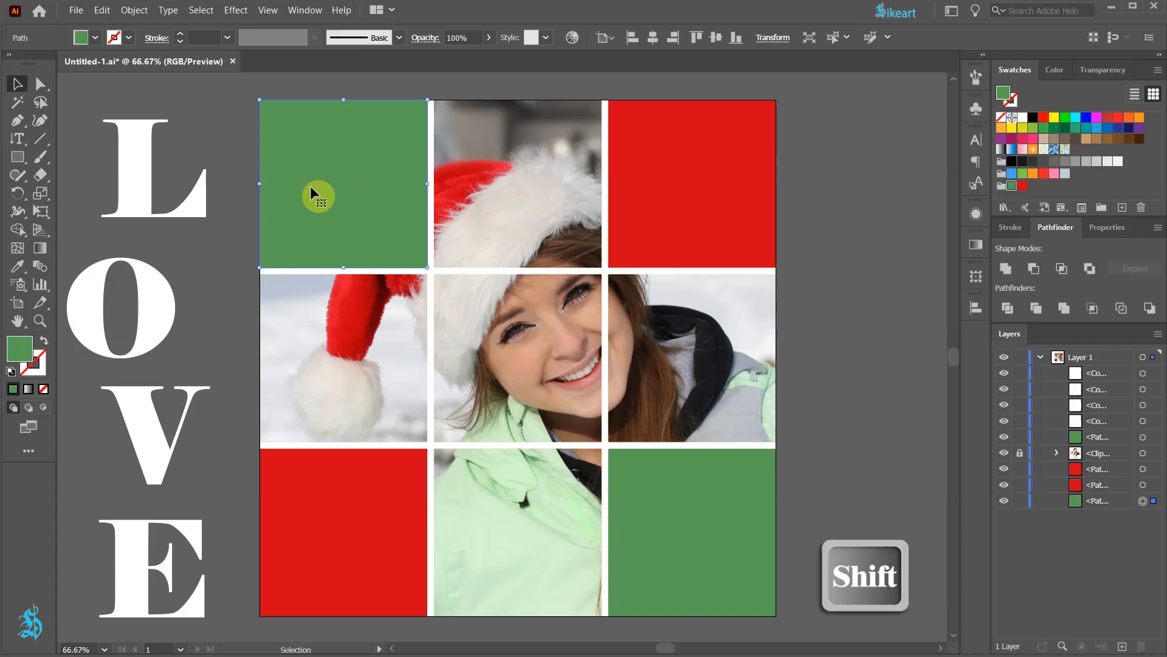
pyautogui.click(149, 149)
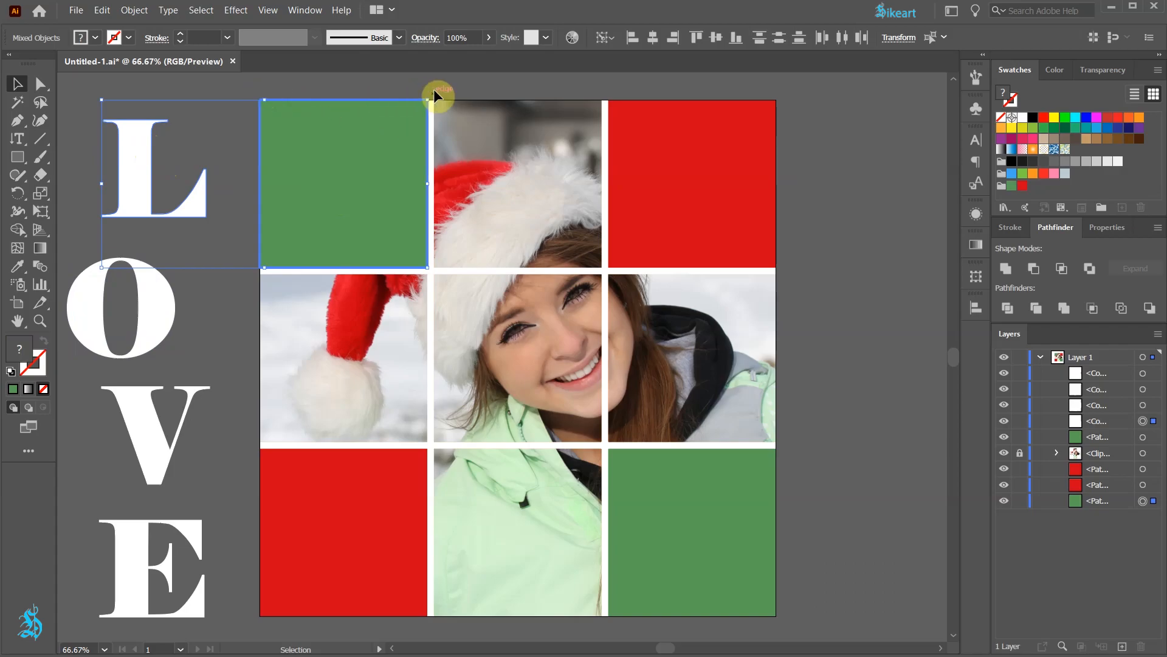
pyautogui.moveTo(271, 112)
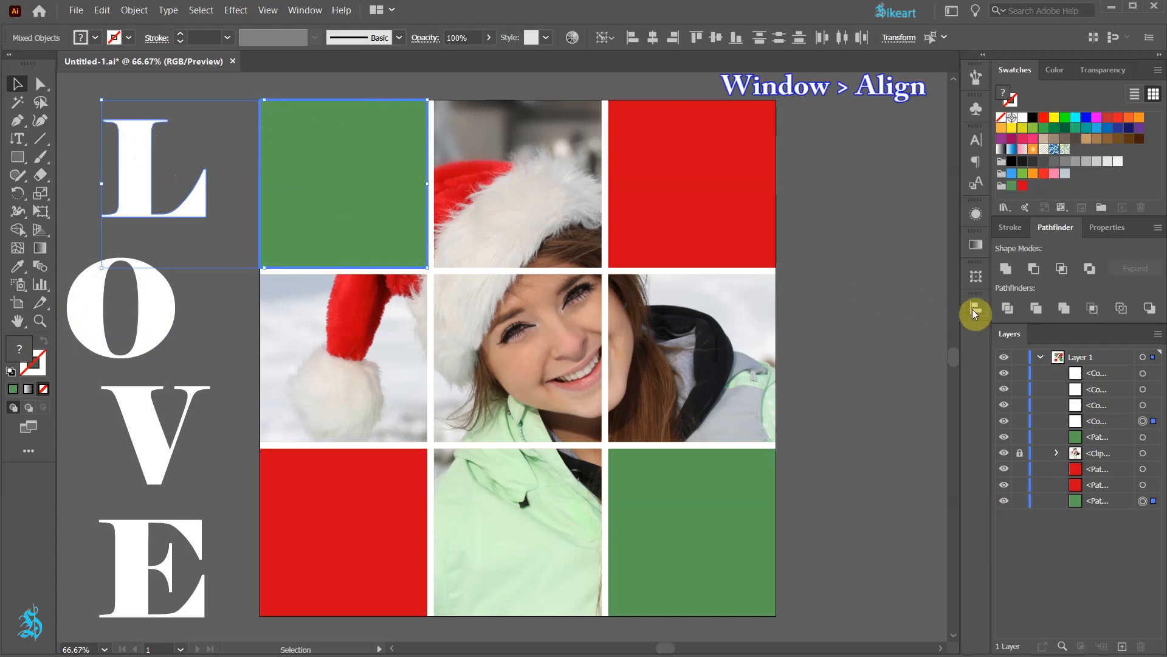
pyautogui.click(976, 308)
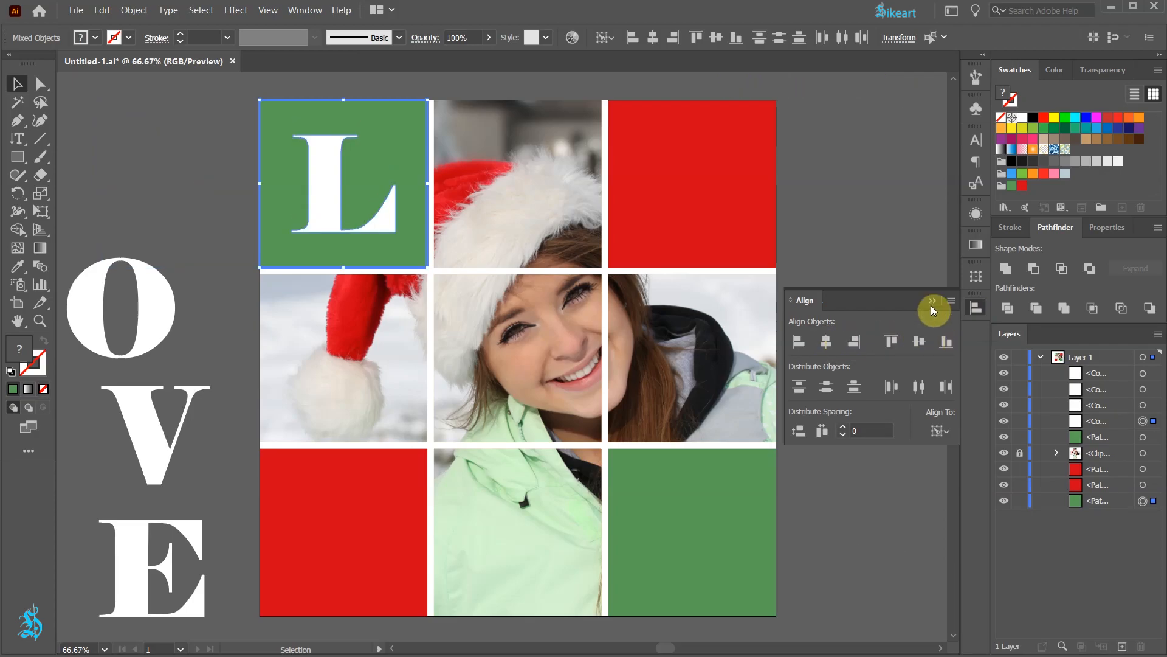
pyautogui.click(122, 308)
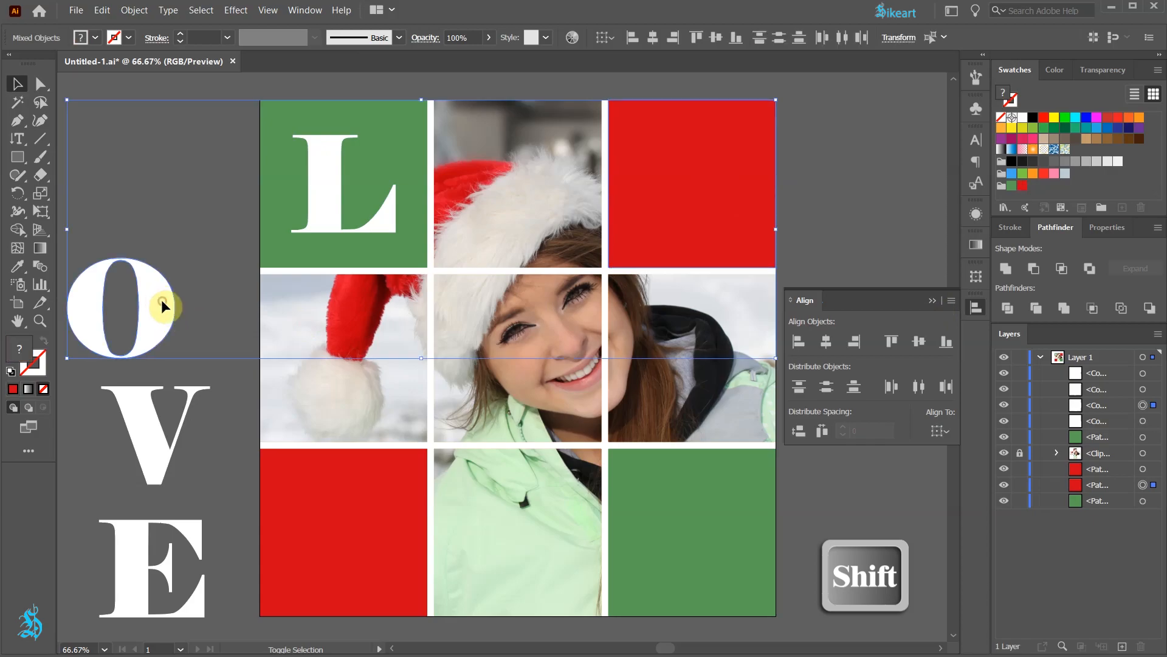
pyautogui.click(691, 184)
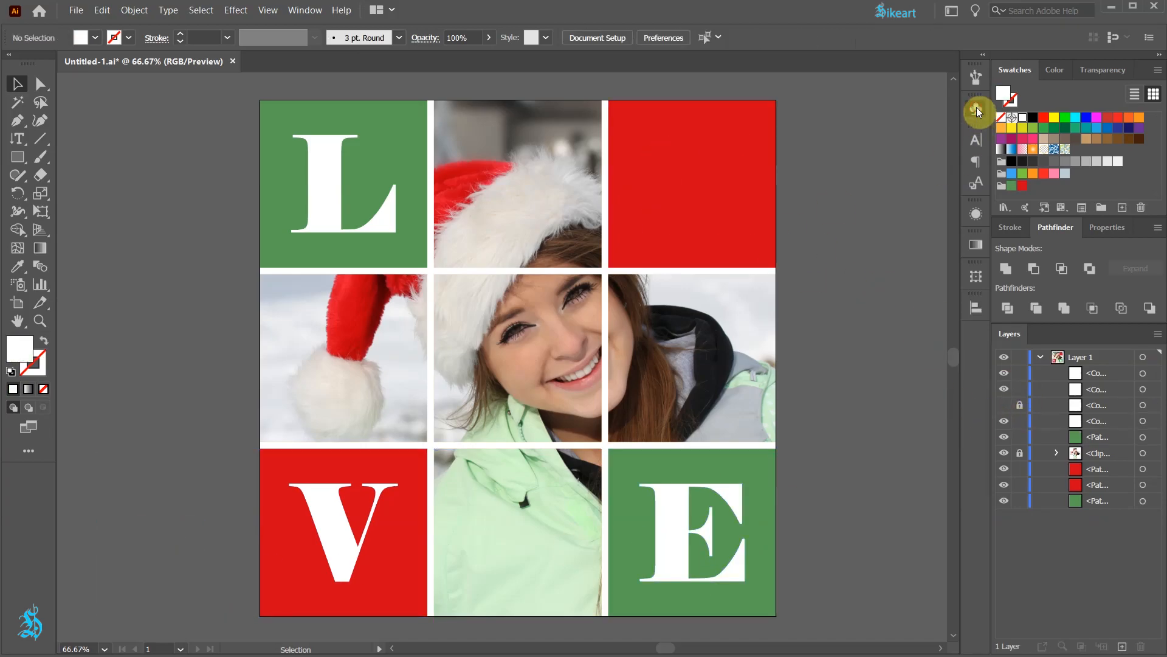
# Place the white snowflake ornament, make the top-right red square the key object and bring up Align.
pyautogui.click(977, 111)
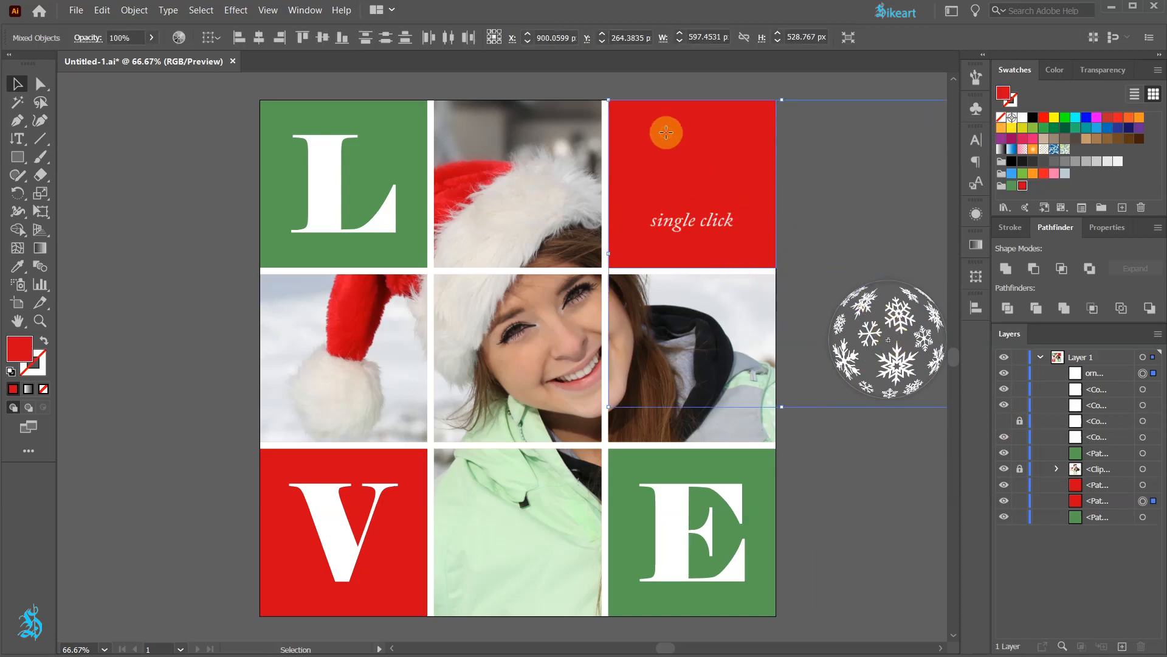
pyautogui.click(666, 141)
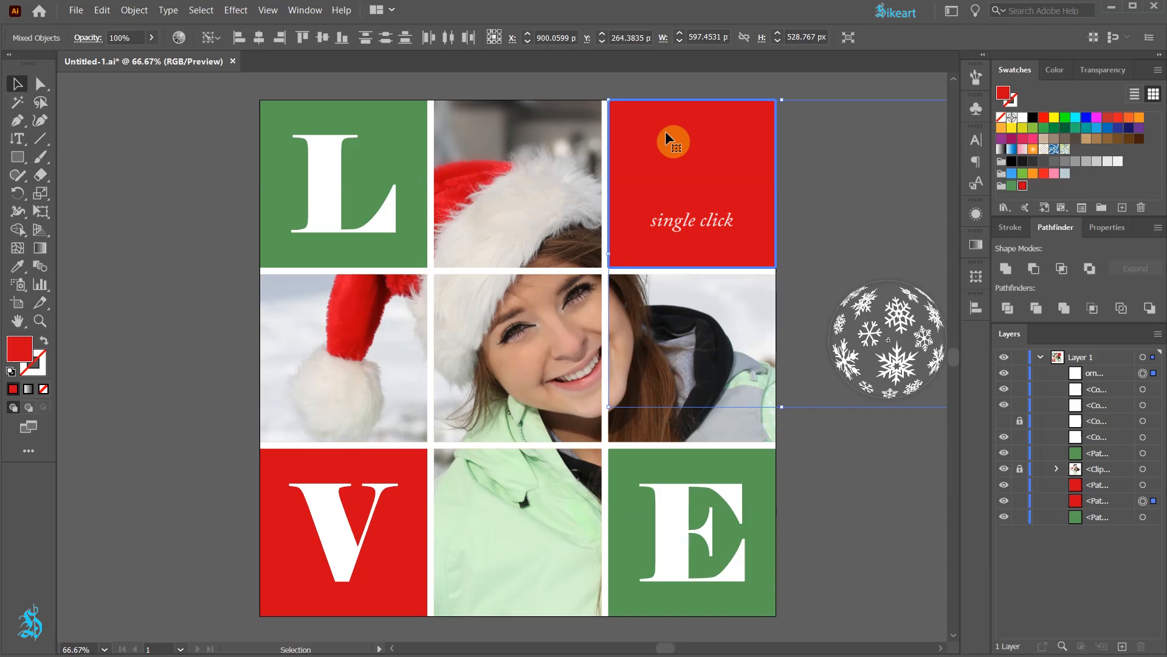
pyautogui.click(975, 308)
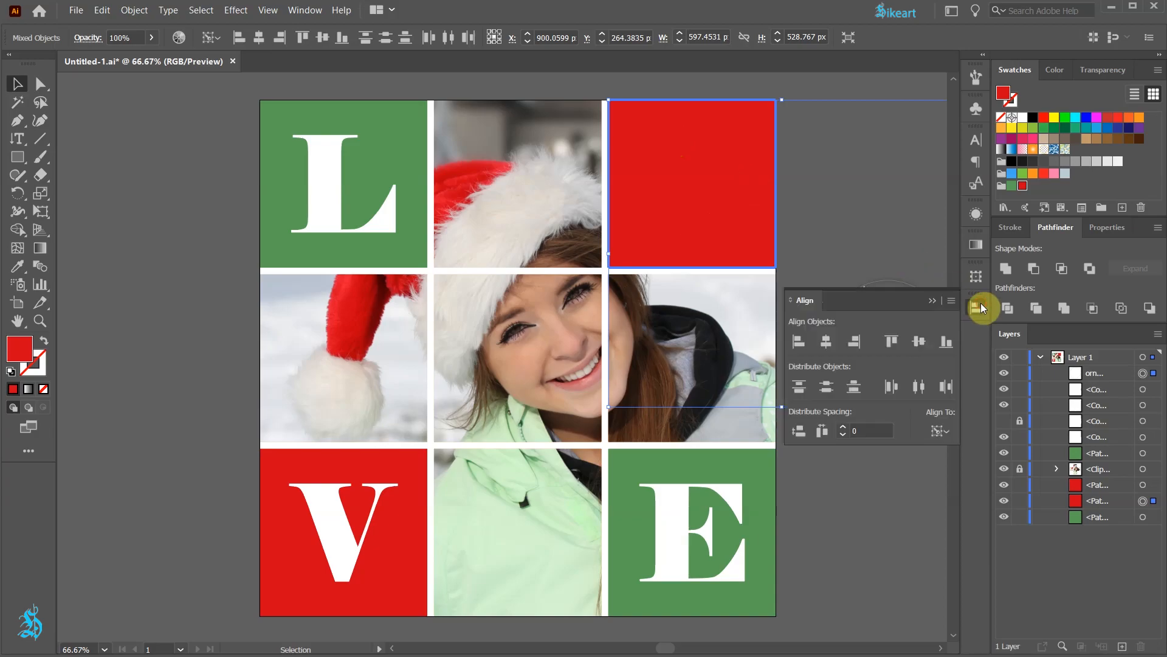